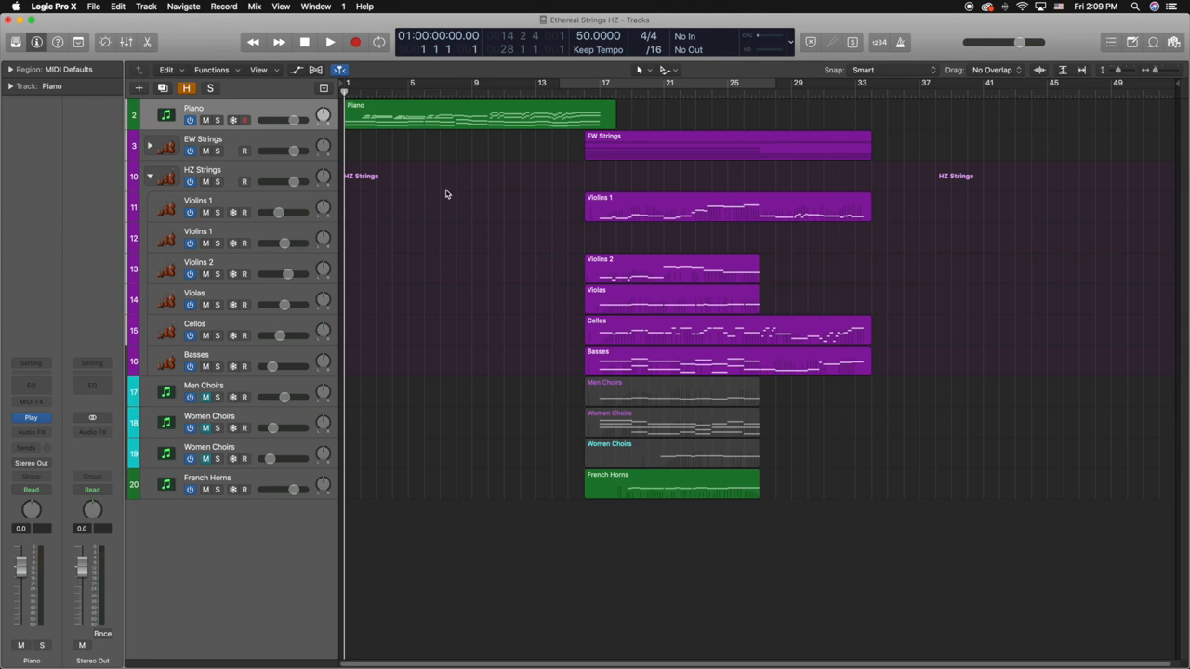
pyautogui.moveTo(465, 149)
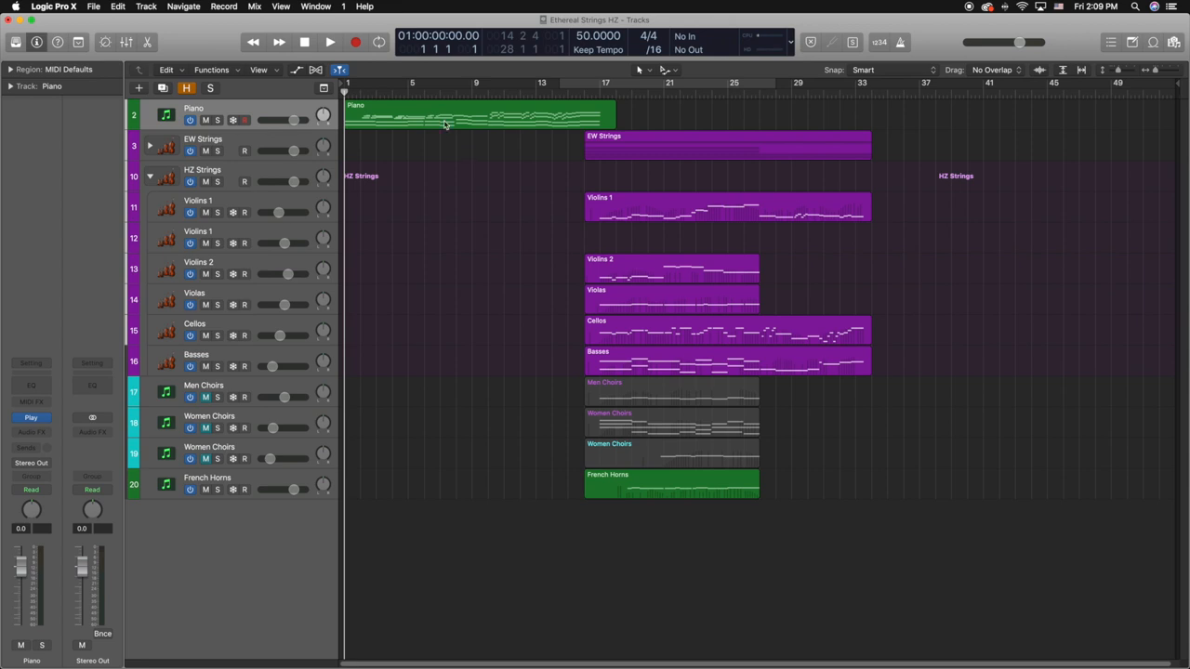
pyautogui.moveTo(420, 131)
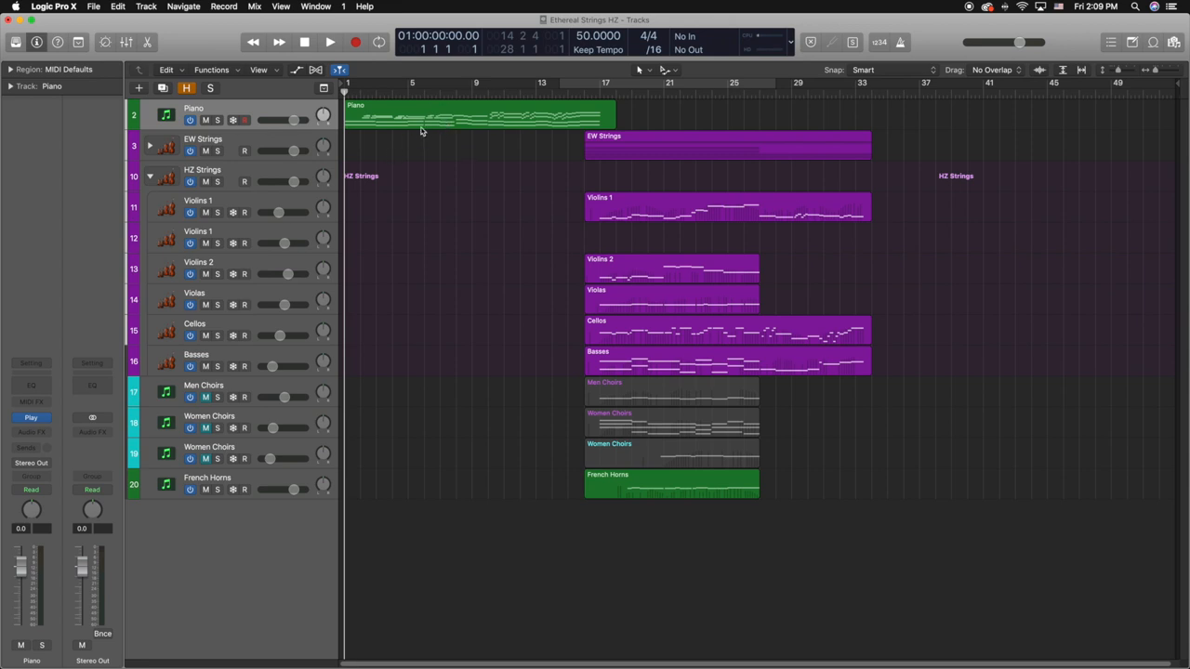
# View the Piano region as score notation with its inspector shown, then return to the piano roll.
pyautogui.doubleClick(480, 115)
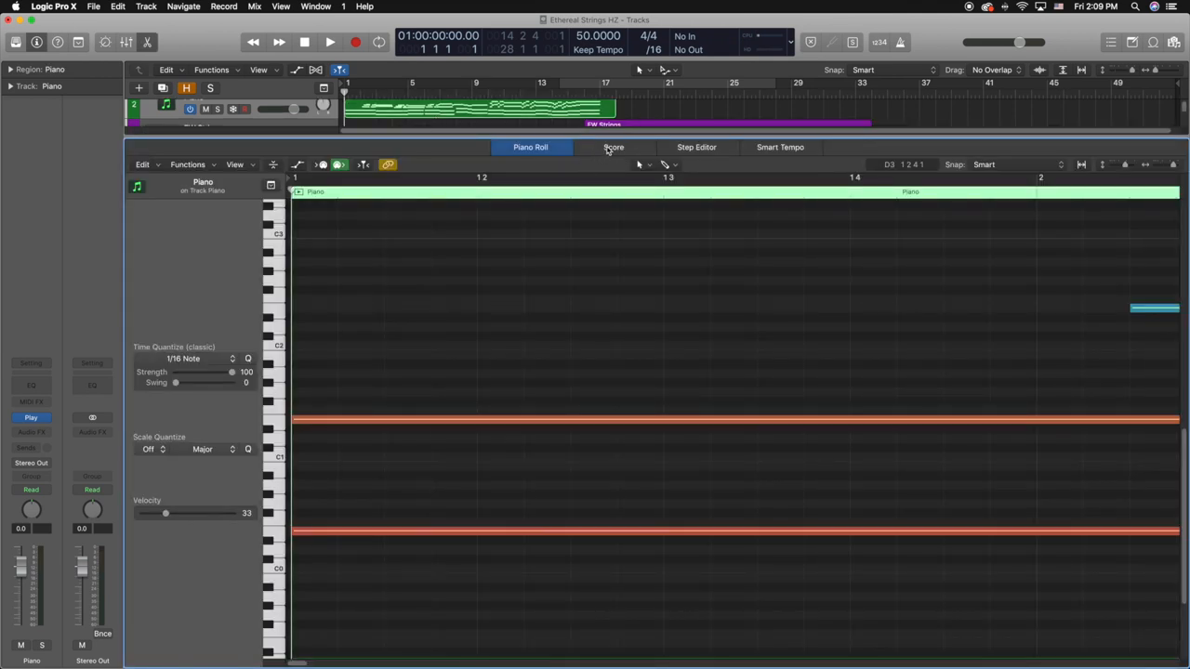
pyautogui.click(613, 147)
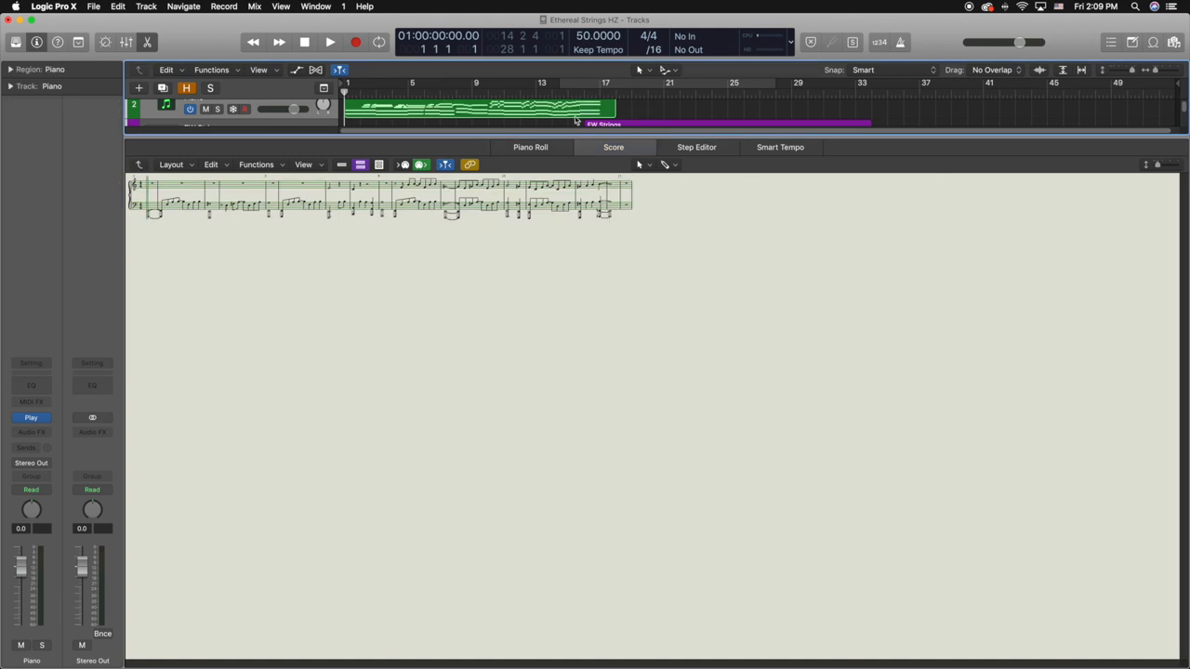
pyautogui.moveTo(420, 245)
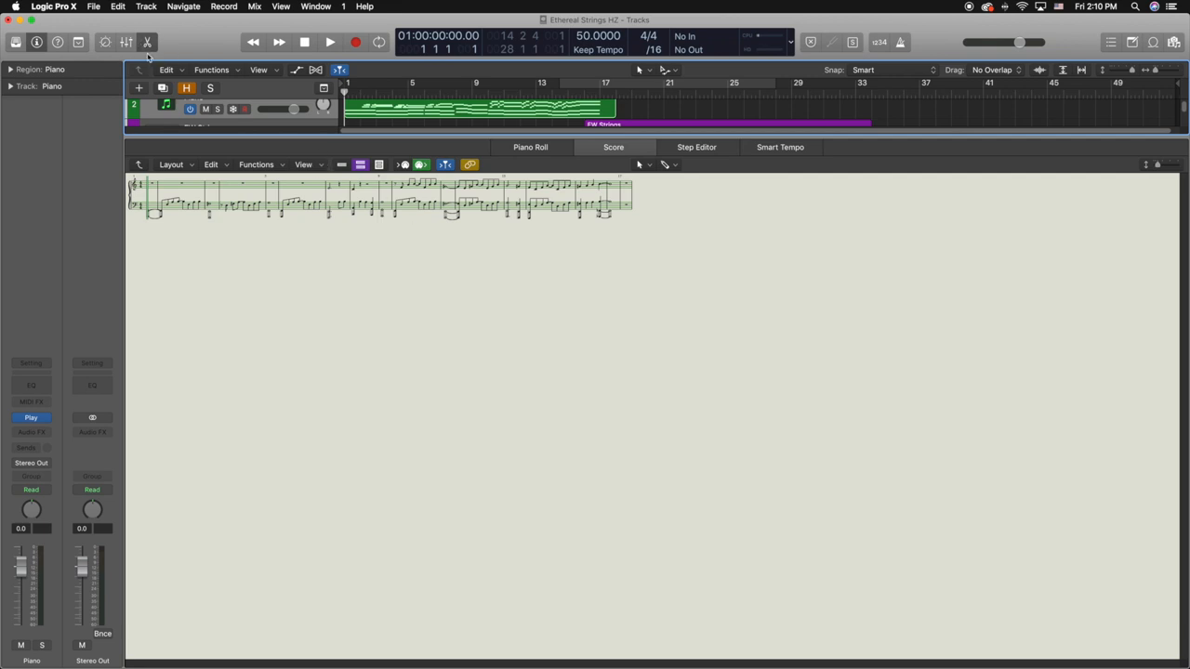
pyautogui.click(149, 41)
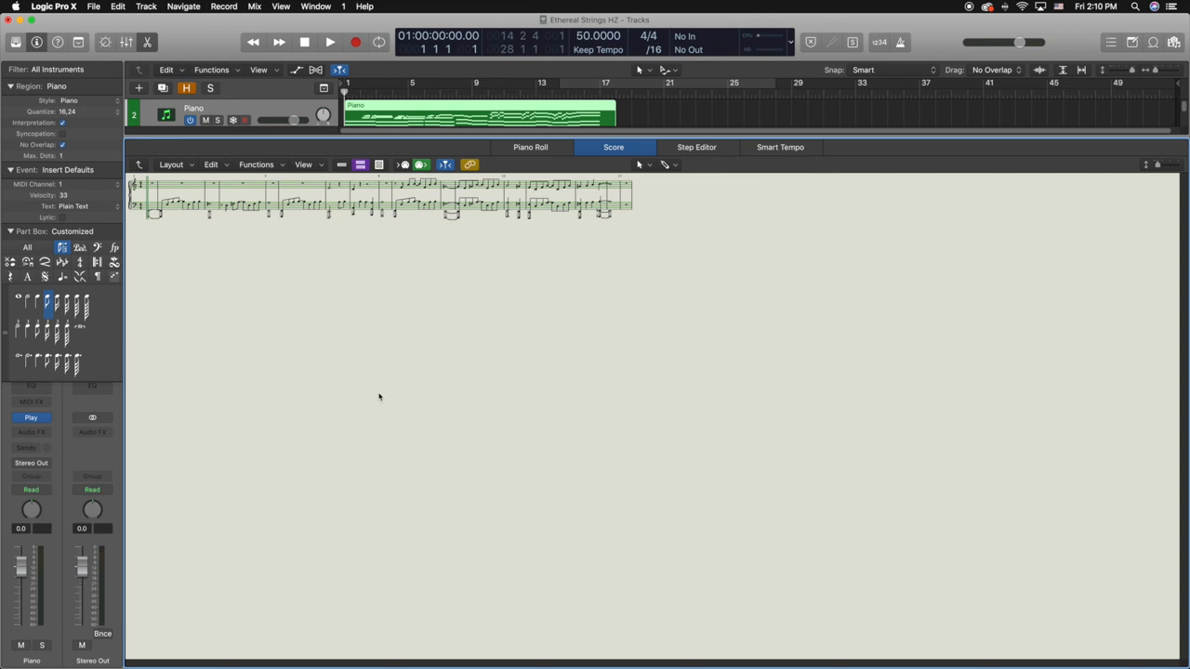
pyautogui.moveTo(390, 379)
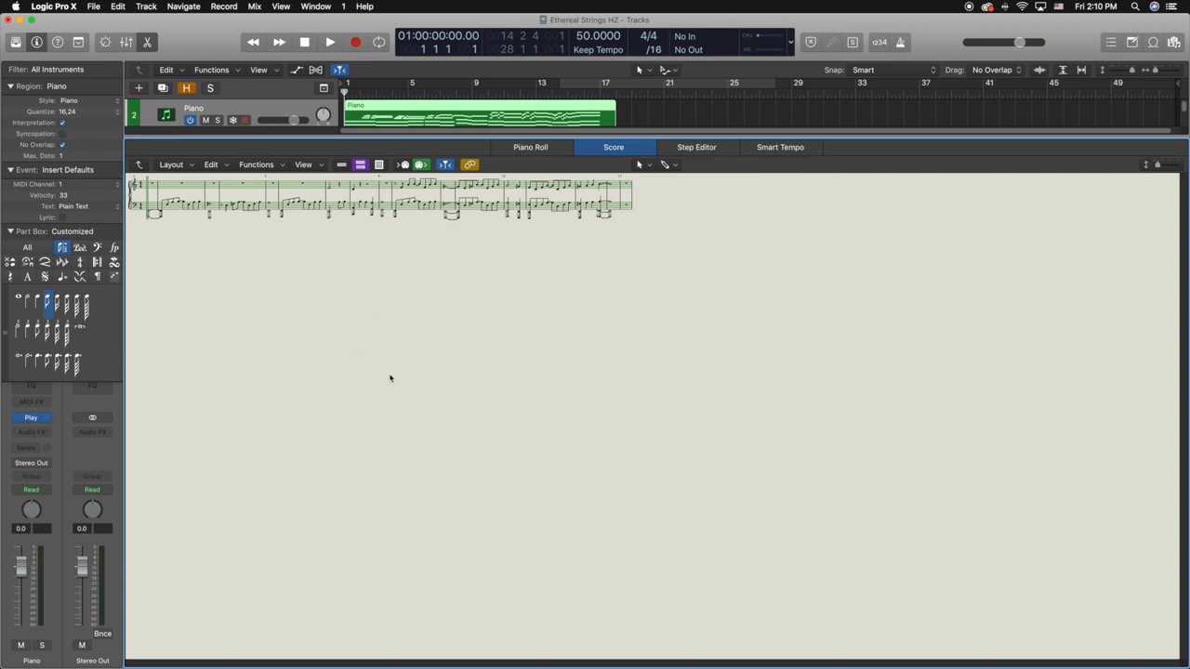
pyautogui.moveTo(482, 268)
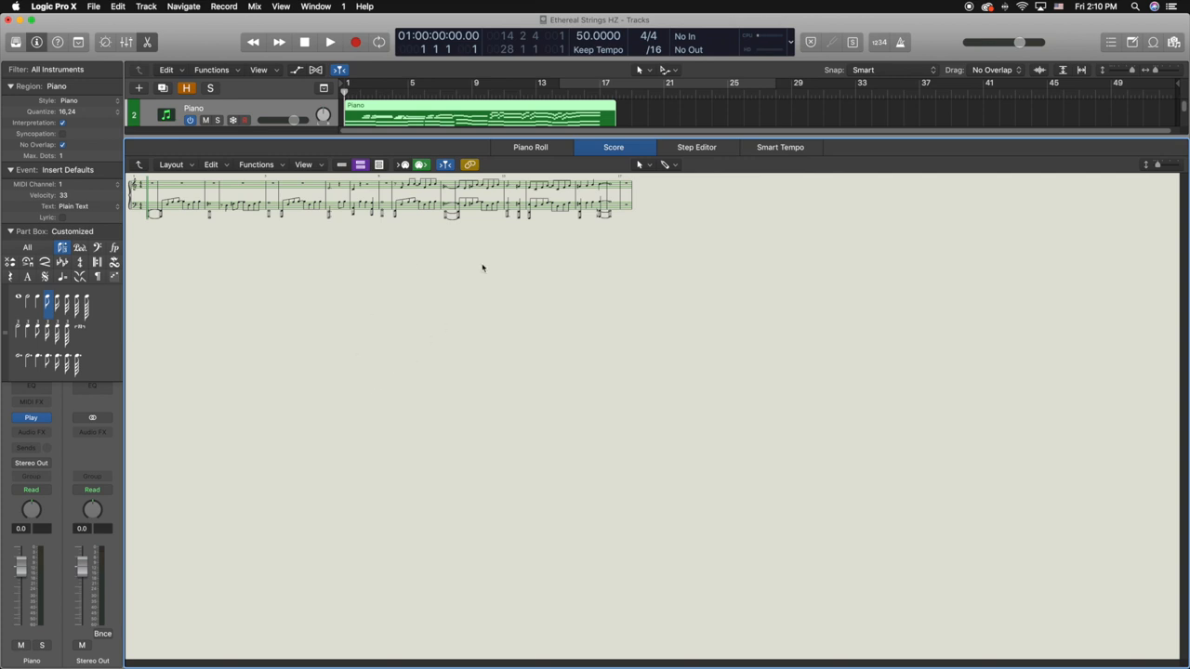
pyautogui.click(530, 147)
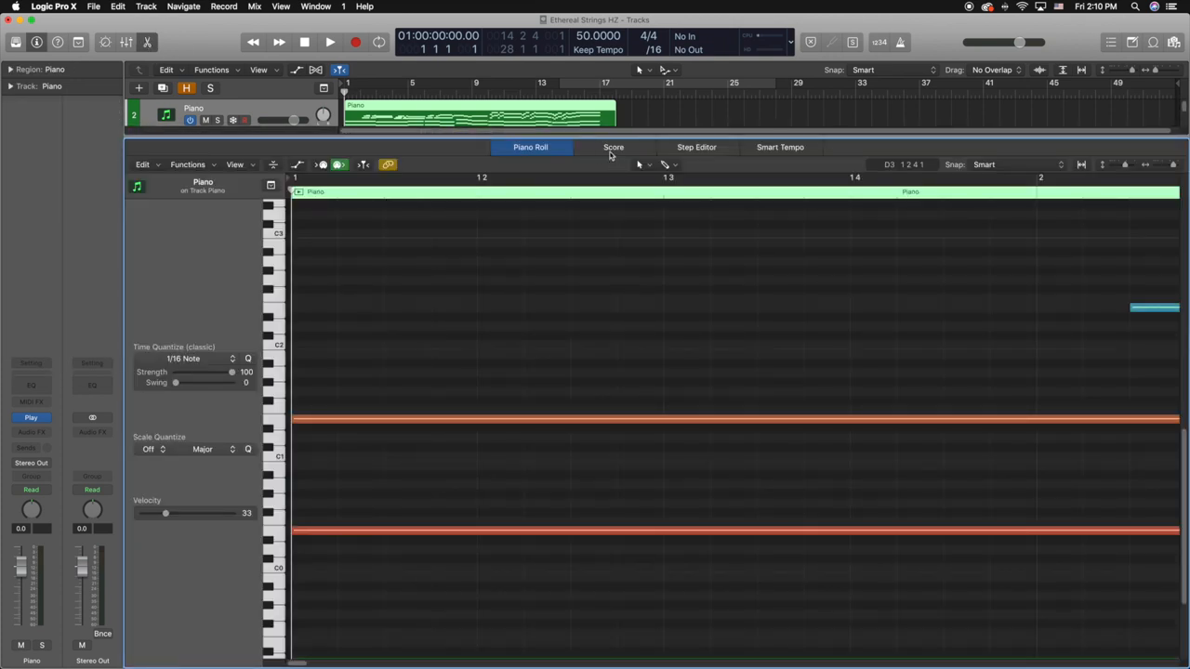
# Bring the Piano region back up in score view, reselecting the region along the way.
pyautogui.click(614, 147)
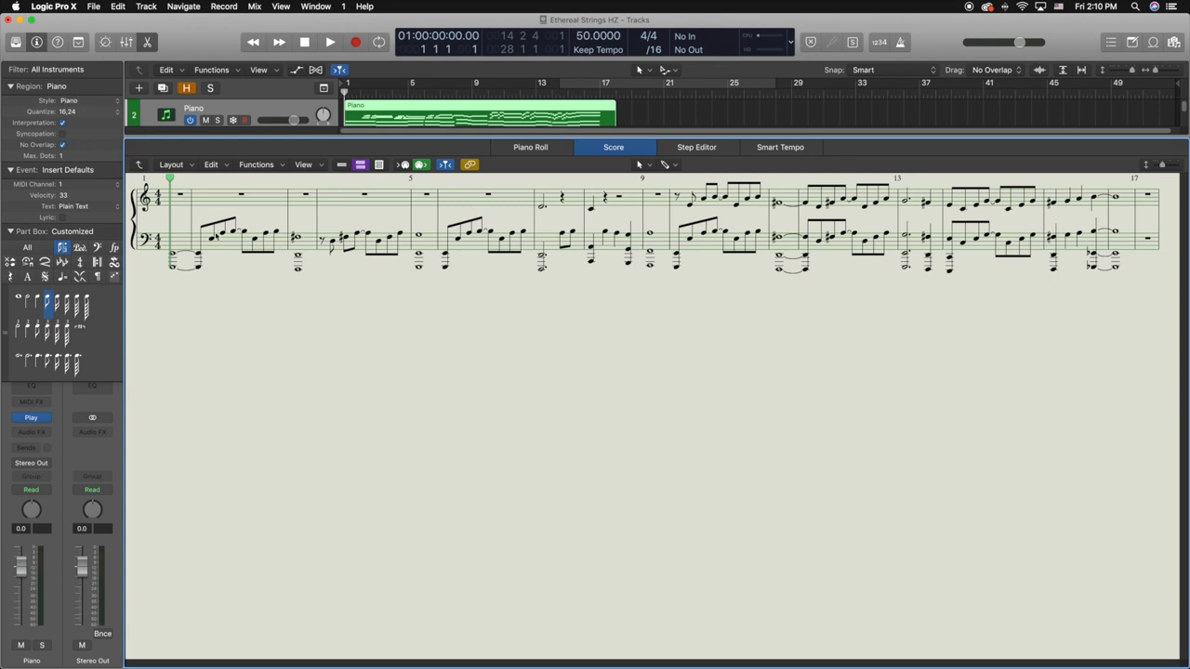
pyautogui.moveTo(655, 119)
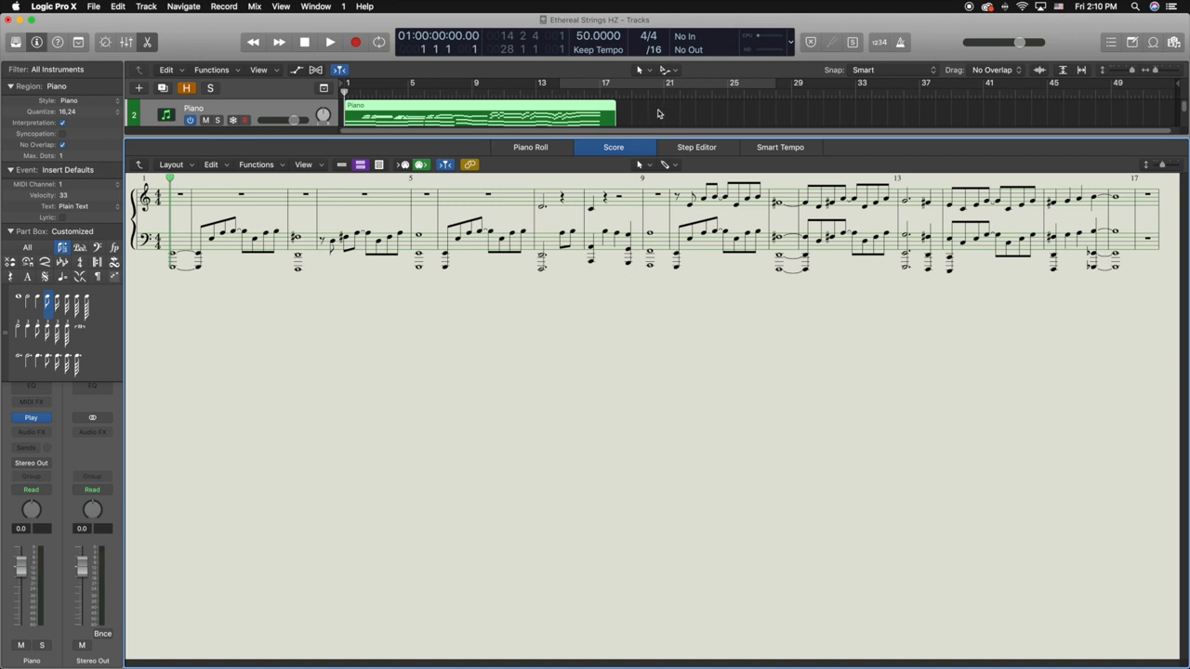
pyautogui.click(479, 115)
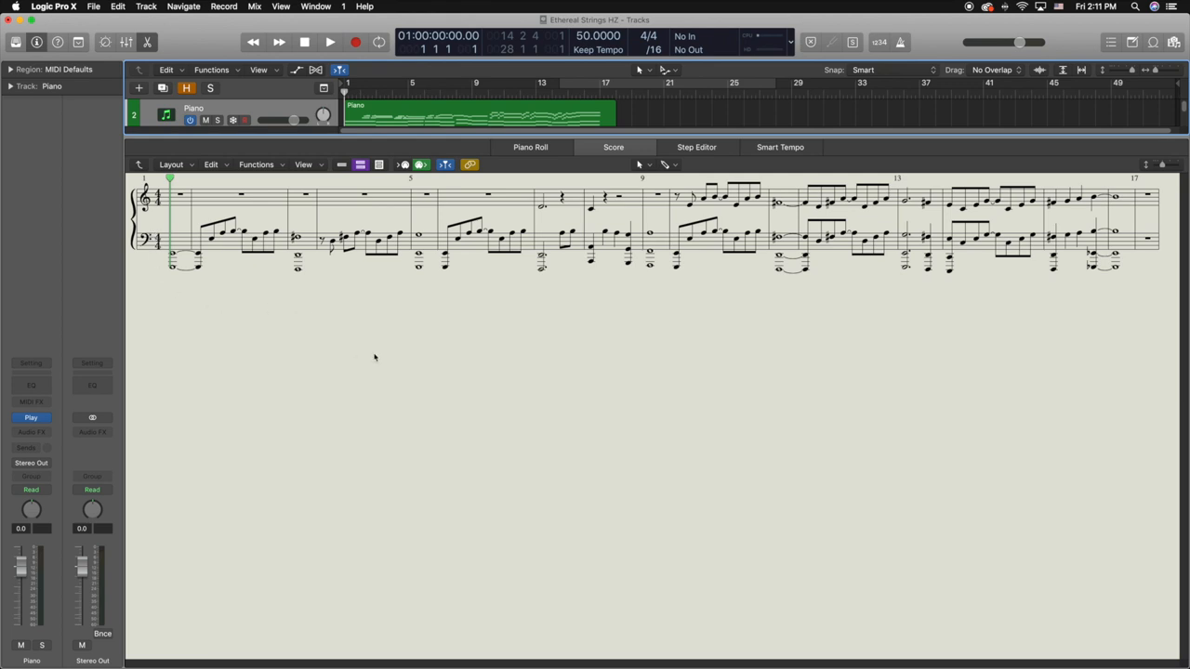
pyautogui.click(614, 147)
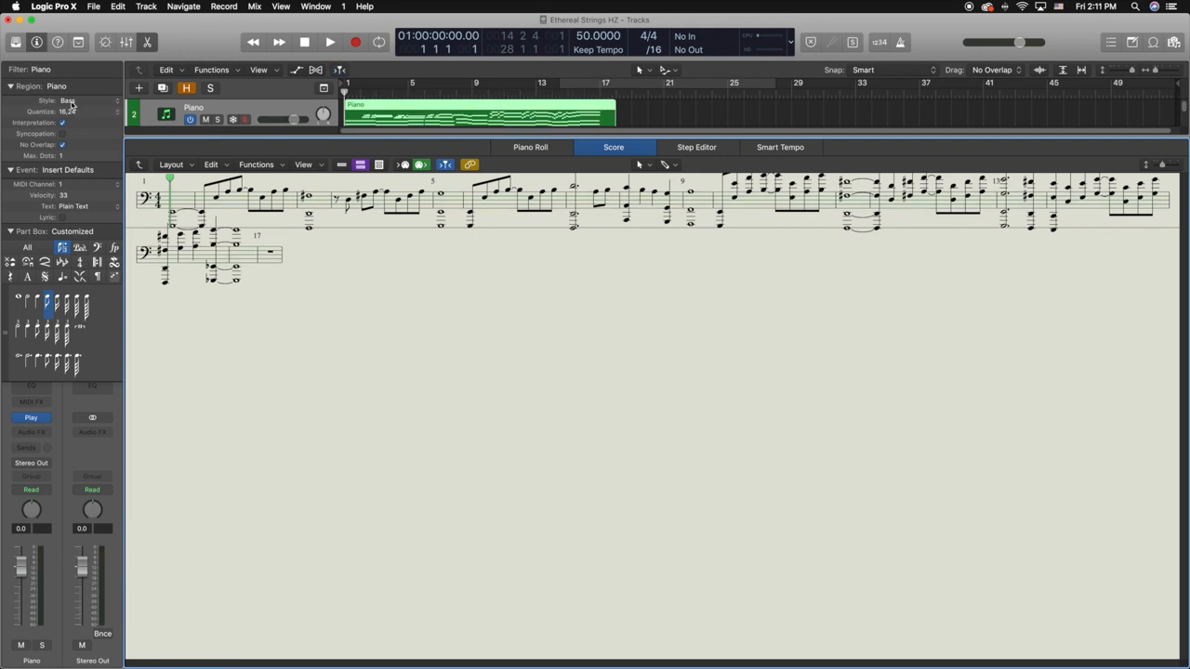
# Apply the Piano staff style so the part reads on the two-staff piano layout.
pyautogui.click(67, 101)
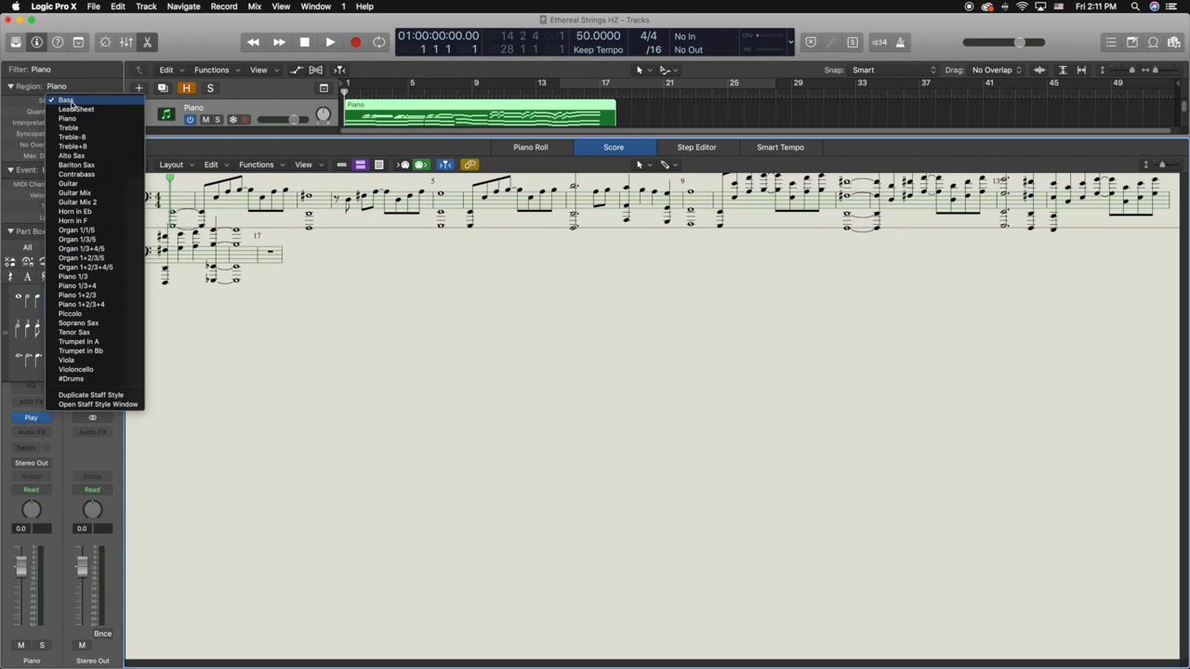
pyautogui.click(67, 119)
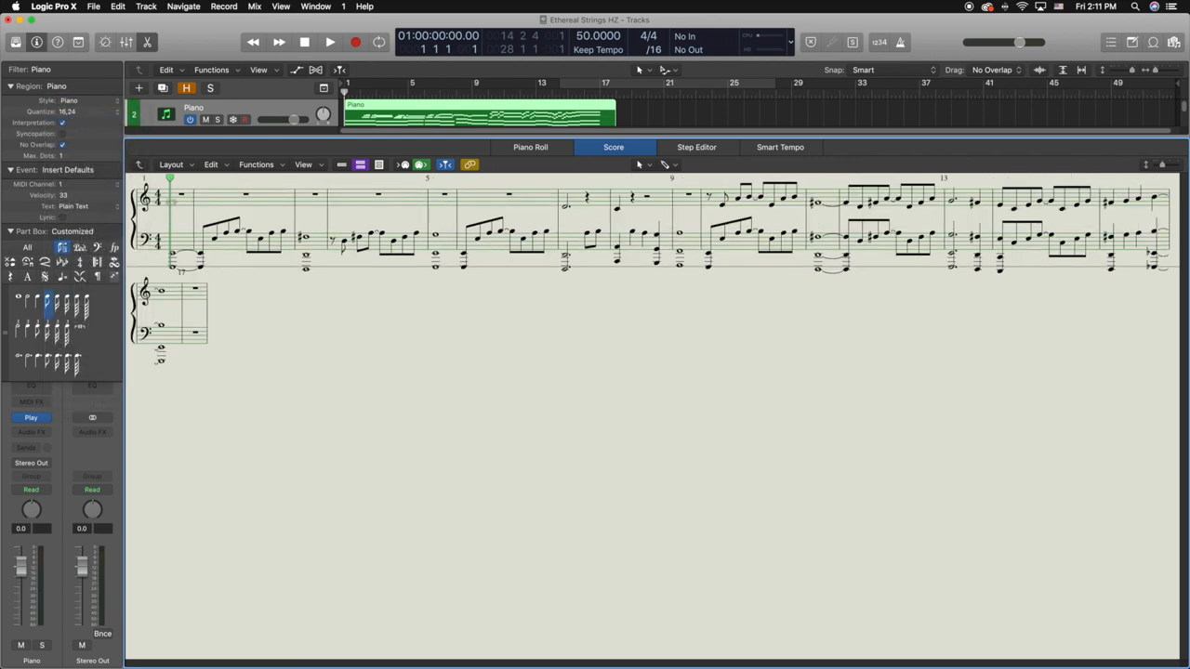
pyautogui.moveTo(416, 353)
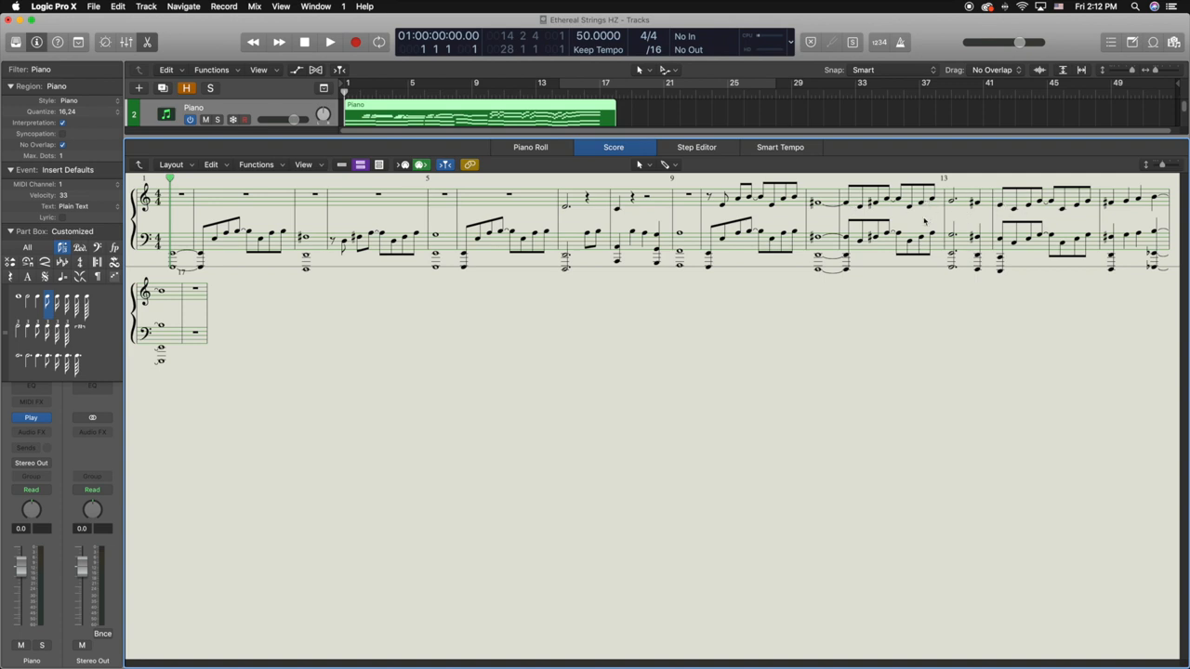
pyautogui.moveTo(694, 138)
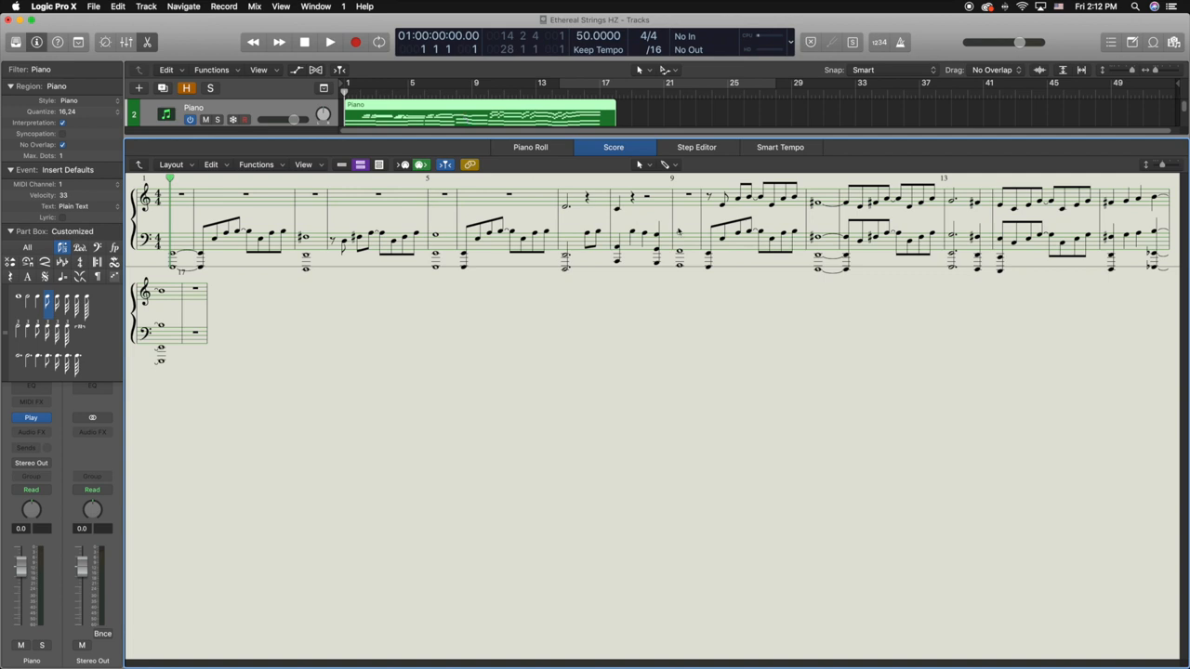
pyautogui.moveTo(688, 192)
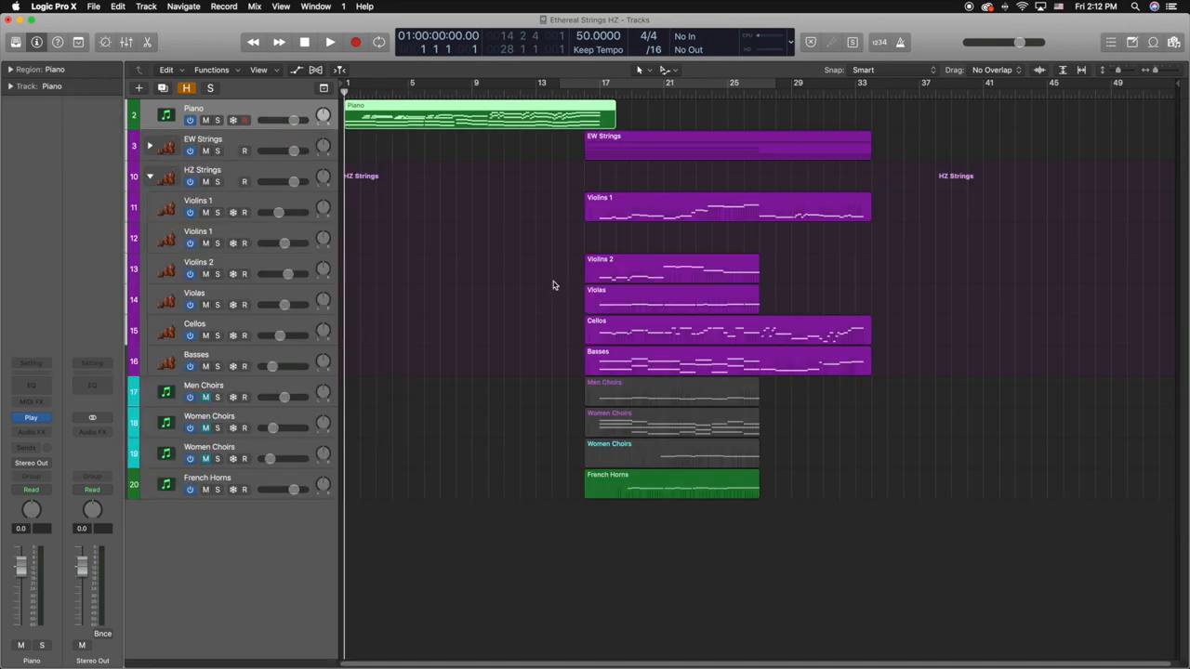
# View the Violins 1 region as treble score, then select the Violas region for its score.
pyautogui.click(634, 206)
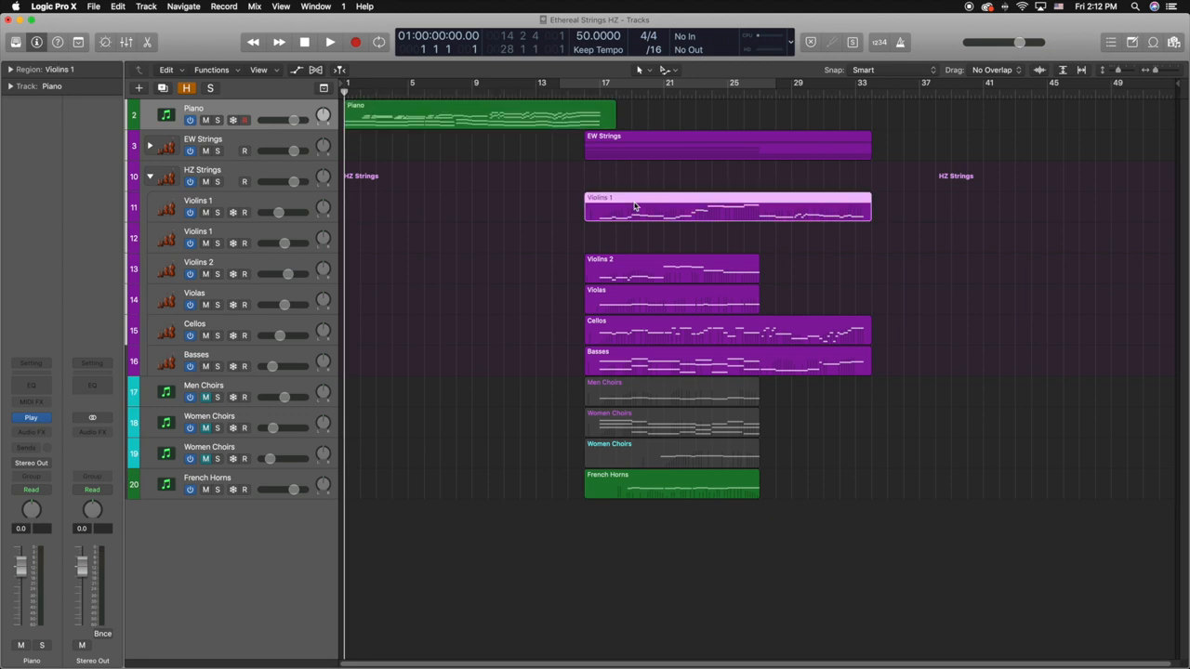
pyautogui.click(197, 201)
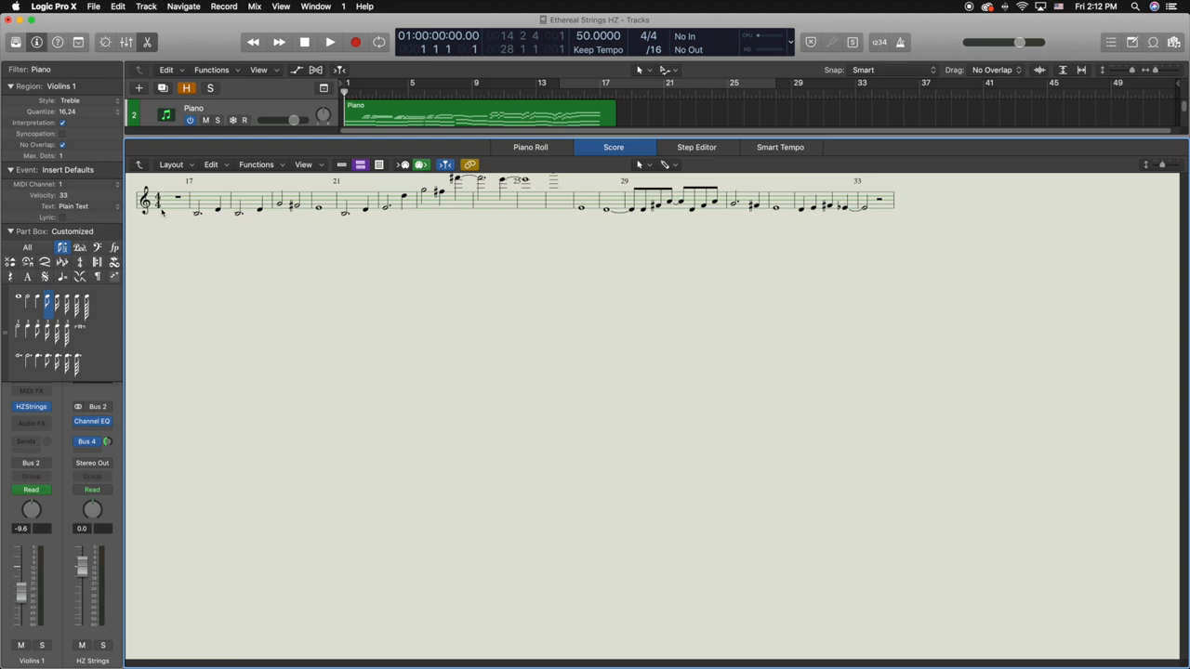
pyautogui.moveTo(145, 209)
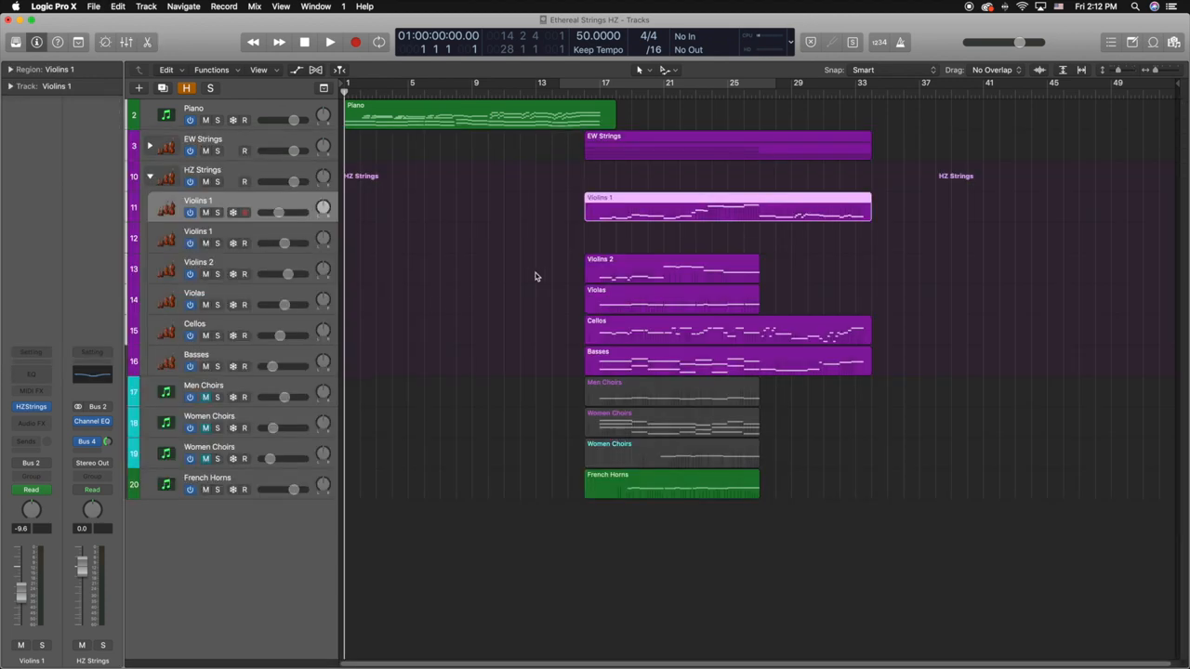
pyautogui.click(670, 270)
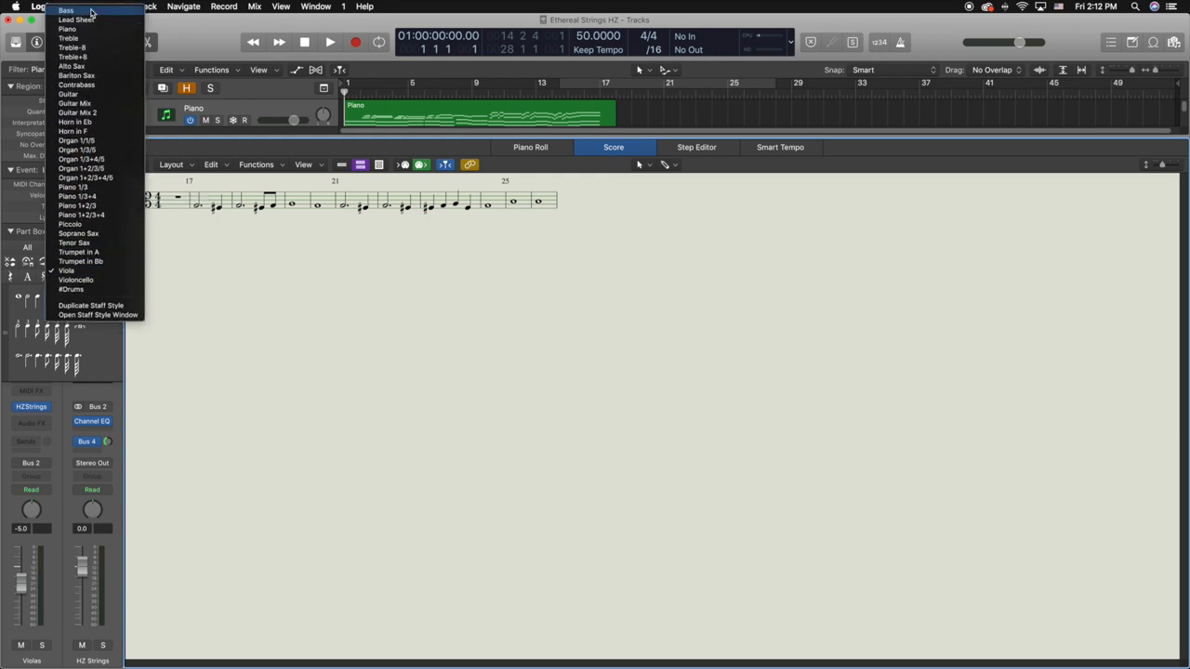
# Try the Bass staff style on the Violas part, then settle it on the Viola style in alto clef.
pyautogui.click(67, 11)
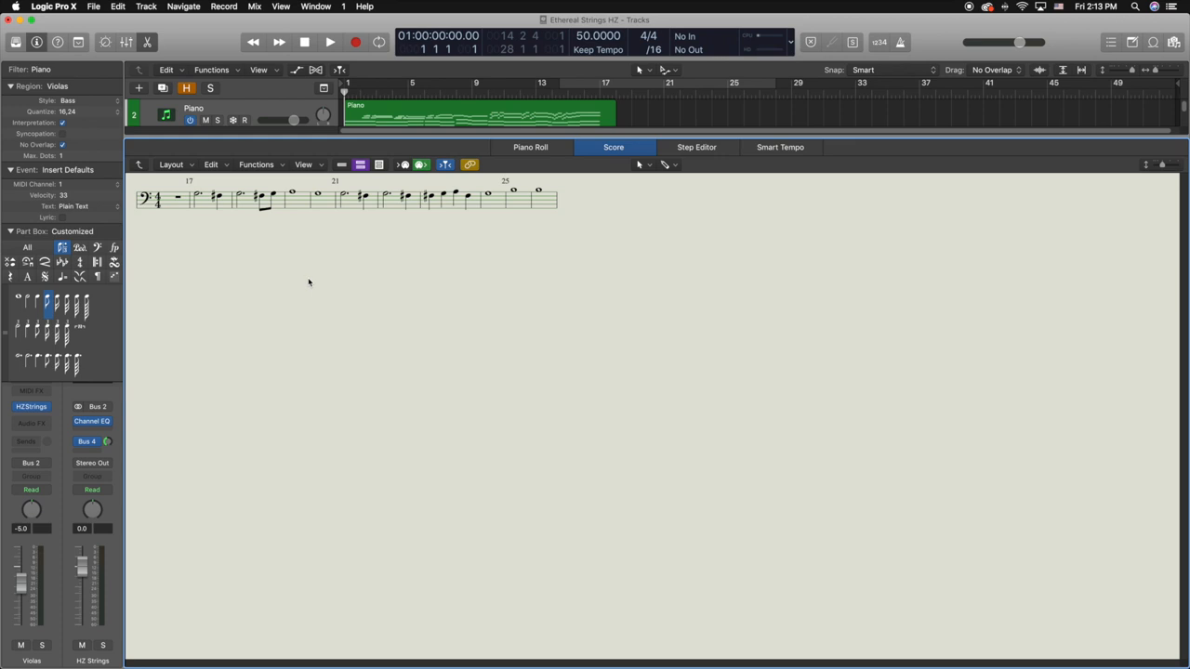
pyautogui.moveTo(387, 339)
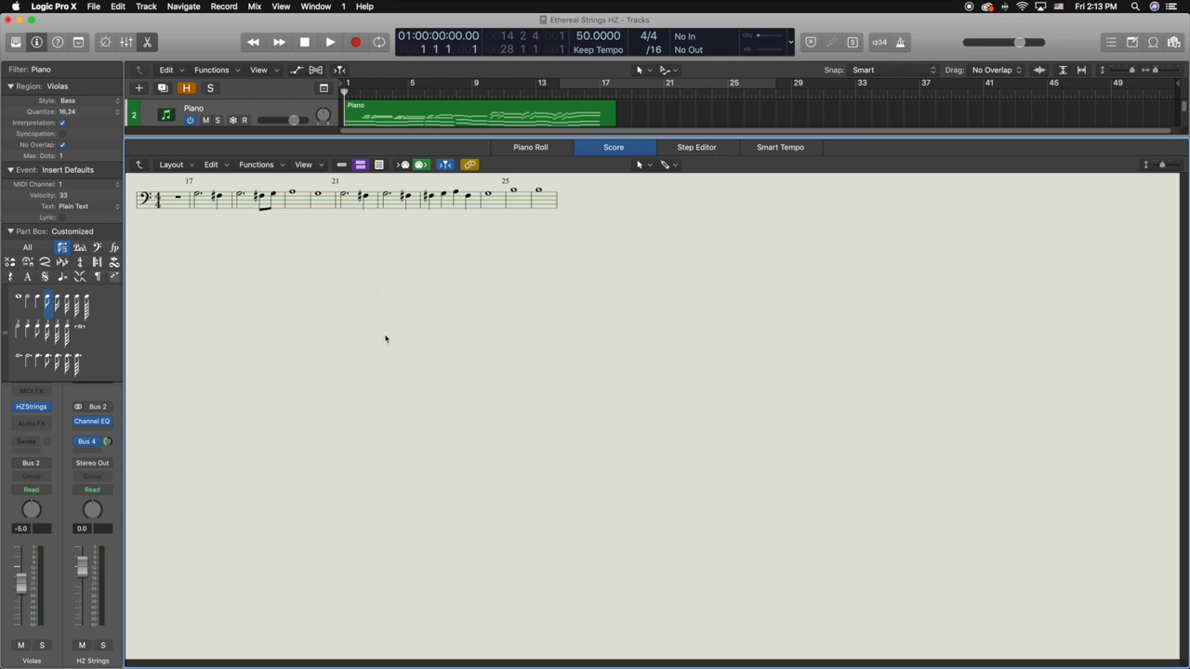
pyautogui.moveTo(71, 112)
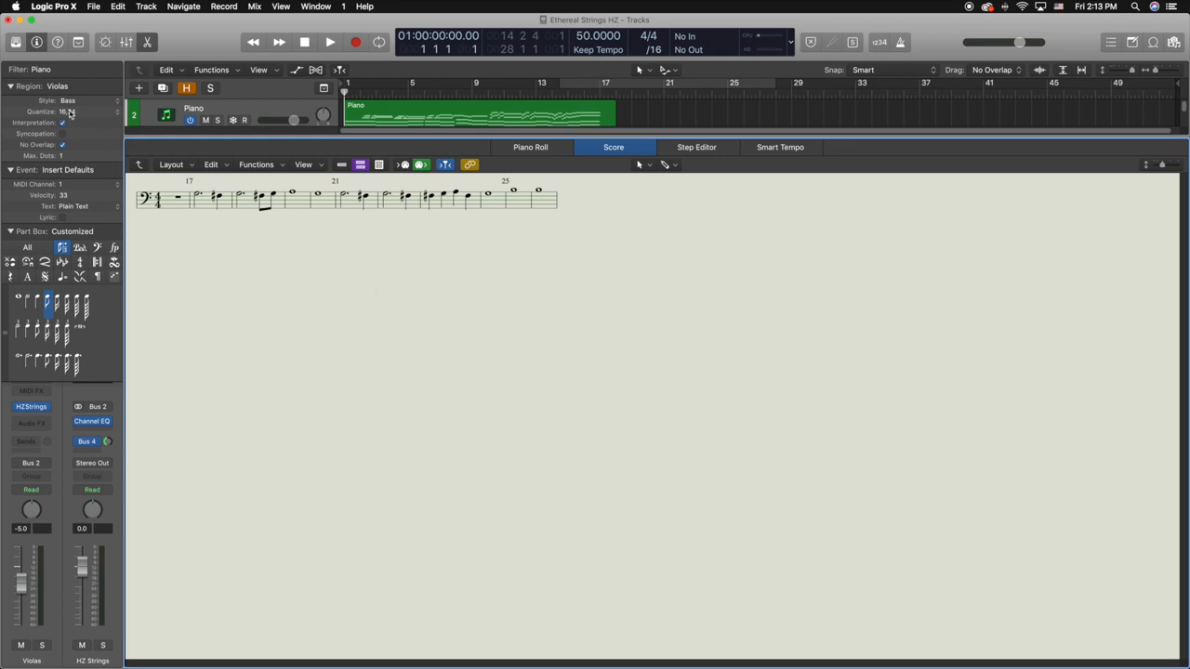
pyautogui.click(67, 100)
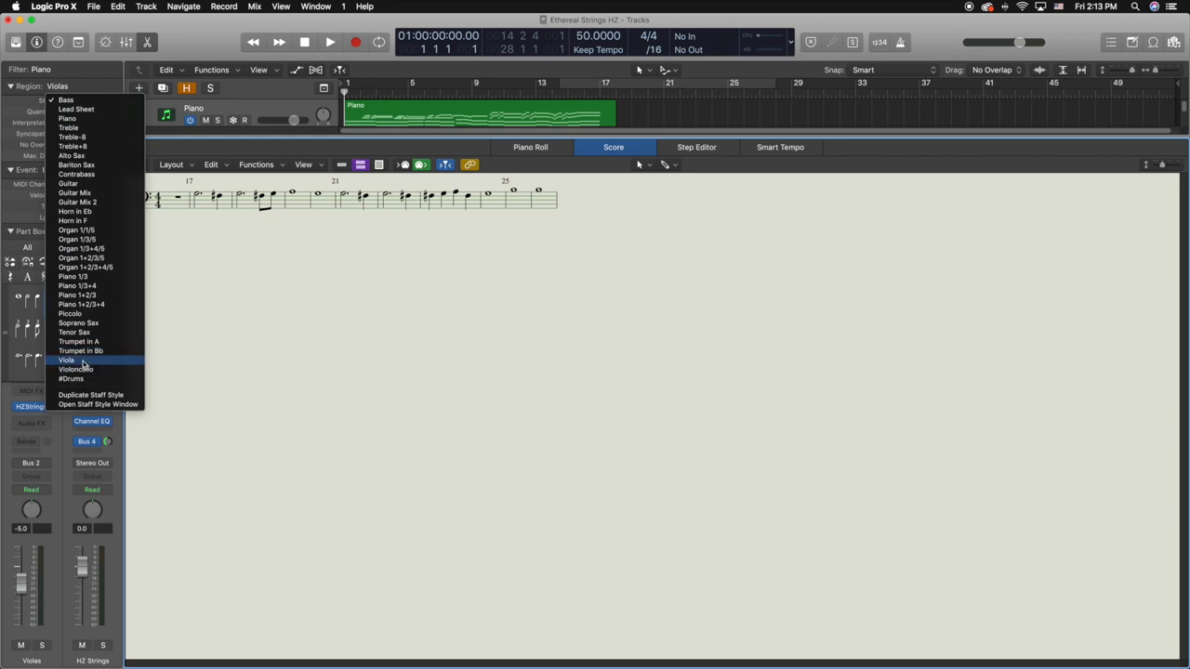
pyautogui.click(67, 361)
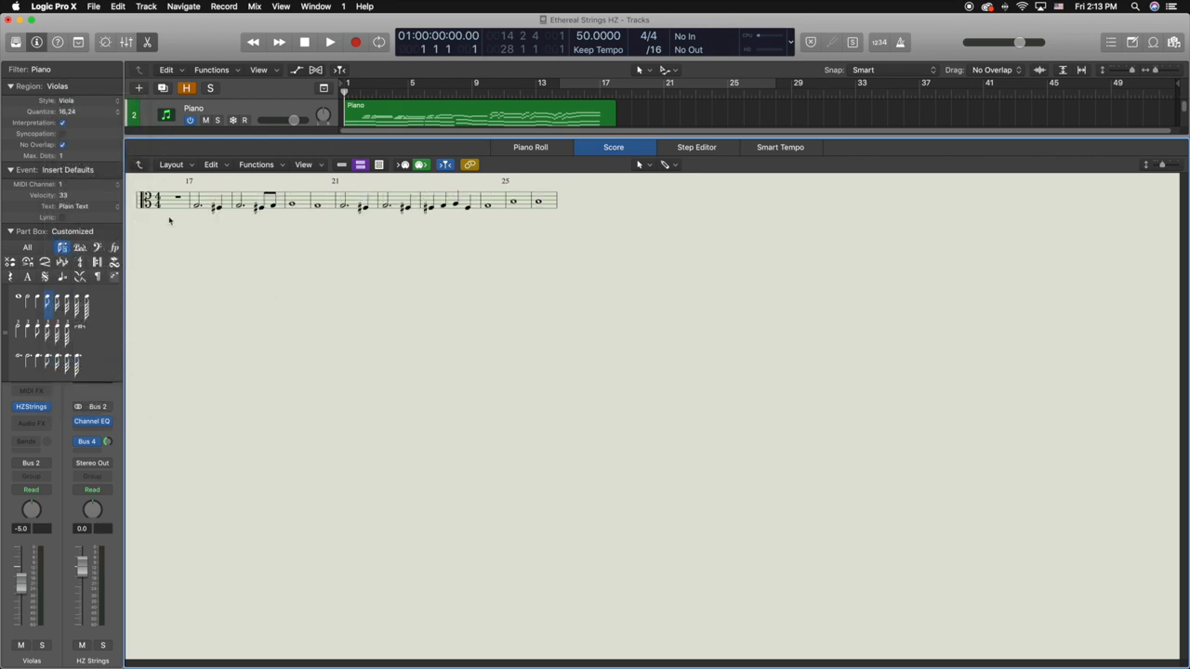
pyautogui.moveTo(172, 220)
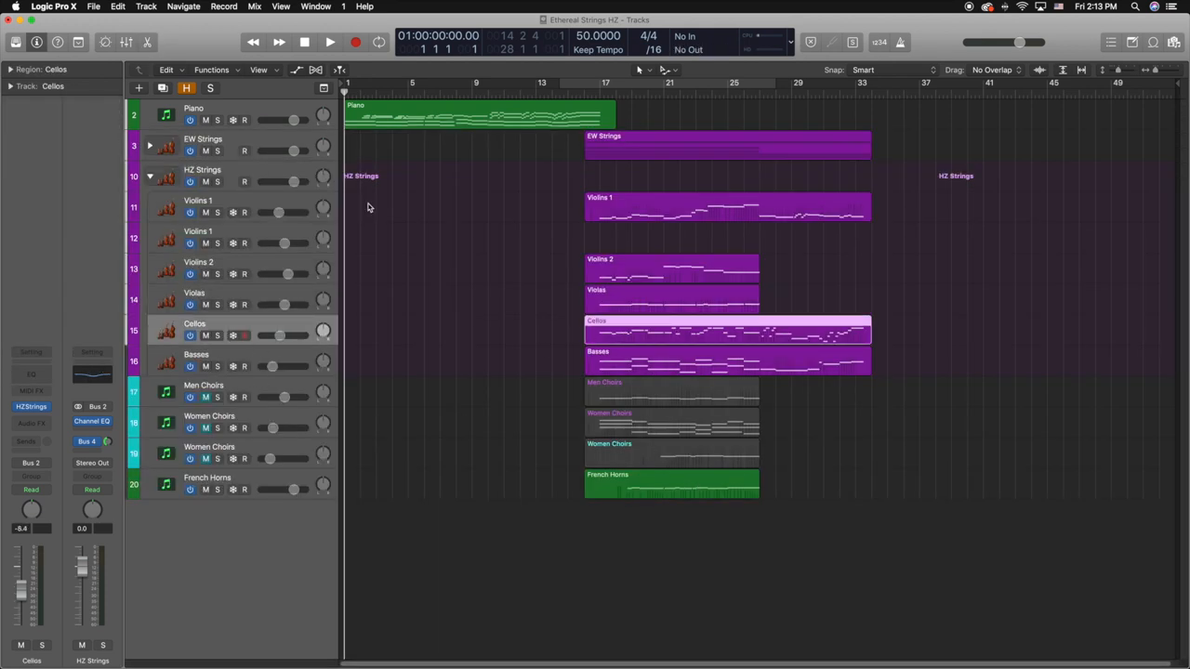
# Bring the Basses part into the score editor and list its staff style choices.
pyautogui.doubleClick(480, 115)
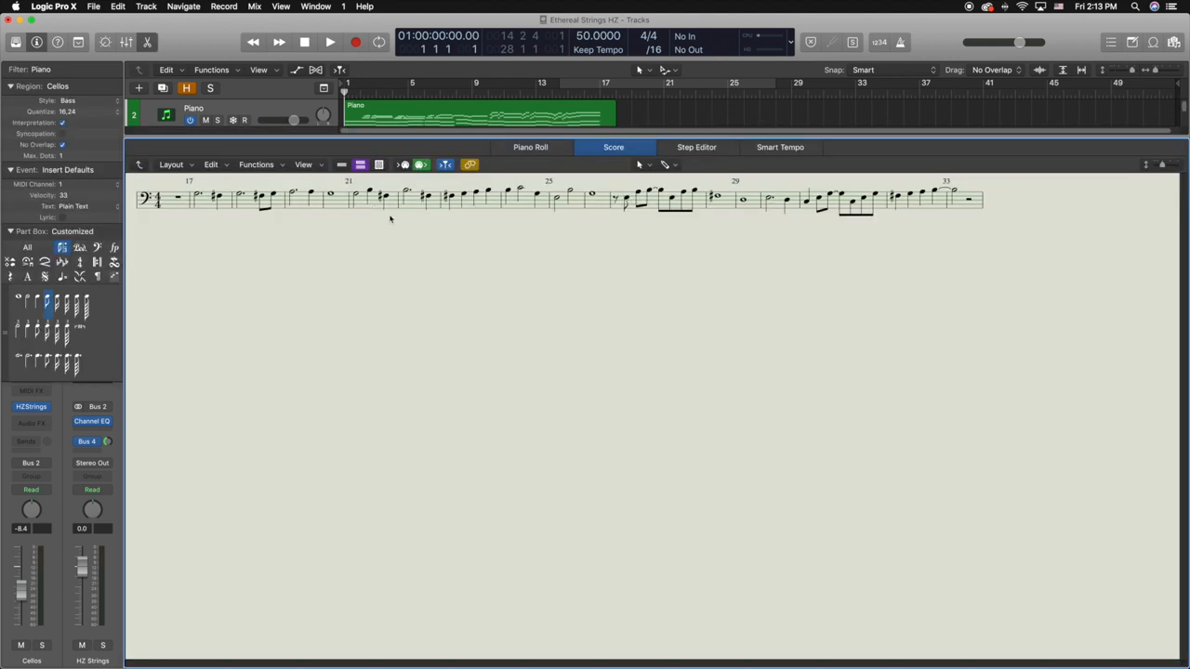
pyautogui.moveTo(158, 227)
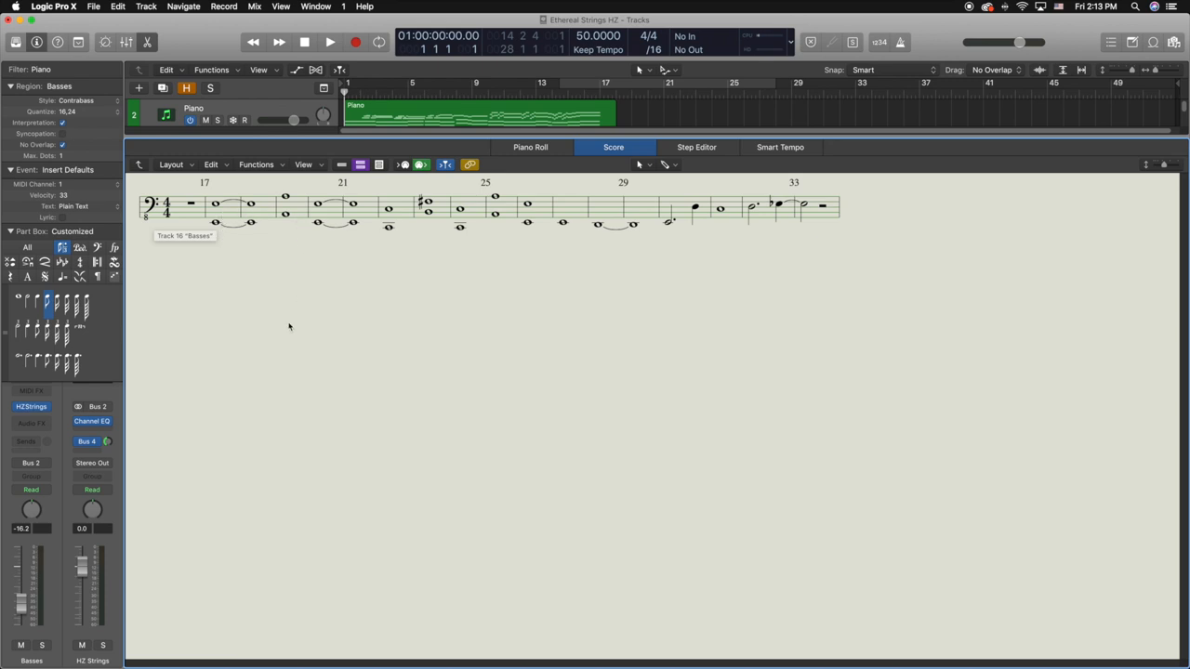
pyautogui.moveTo(287, 317)
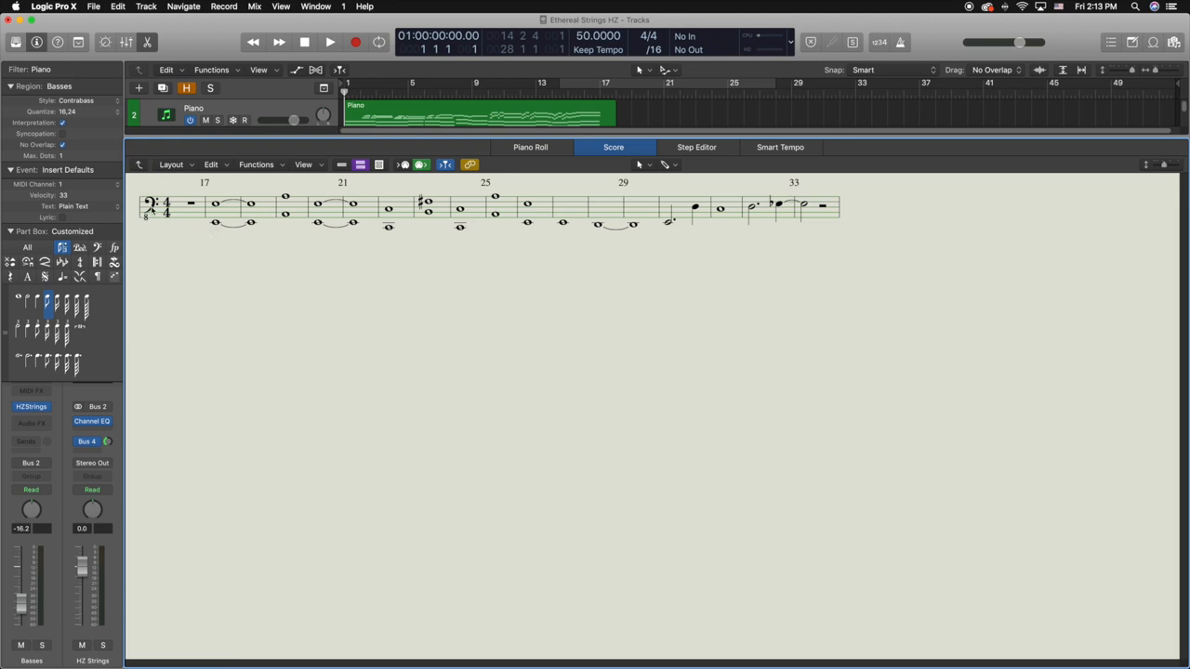
pyautogui.click(77, 100)
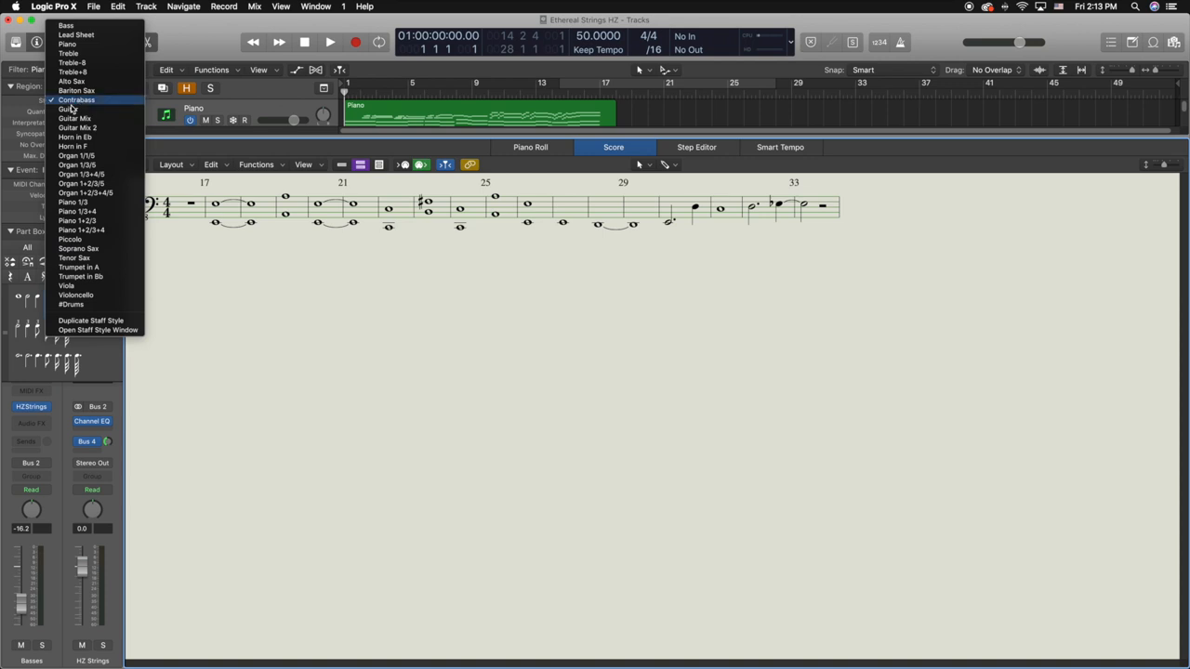
pyautogui.moveTo(67, 26)
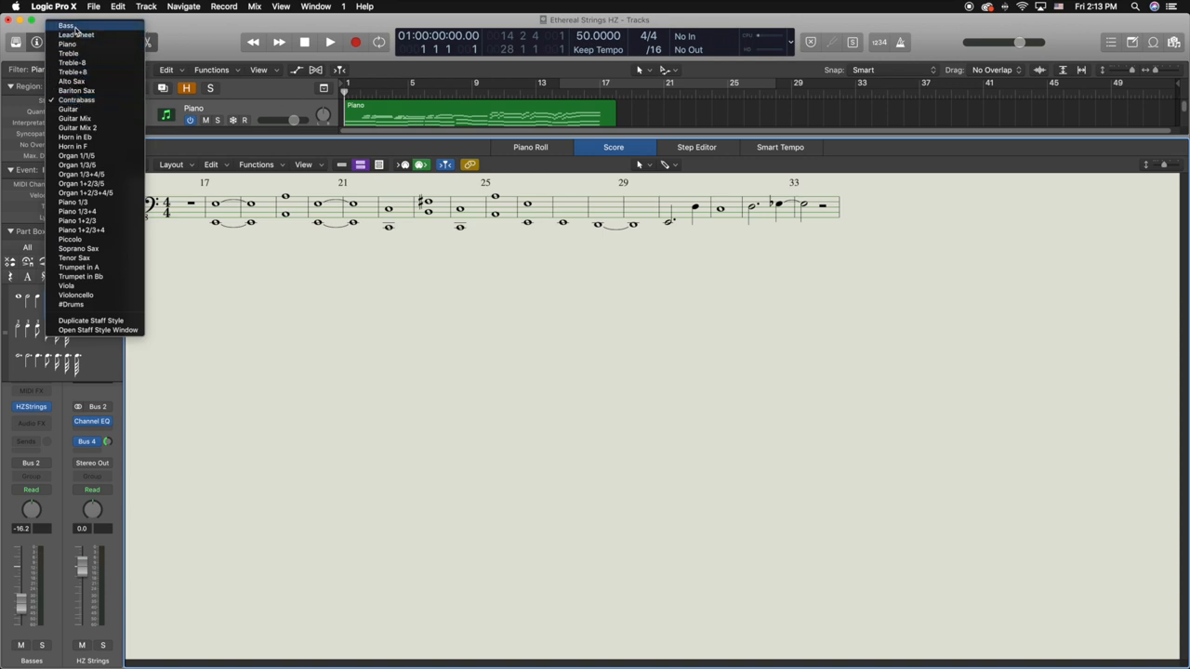
# Try a plain Bass staff on the Basses, restore Contrabass, then list the French Horns' staff styles.
pyautogui.click(67, 26)
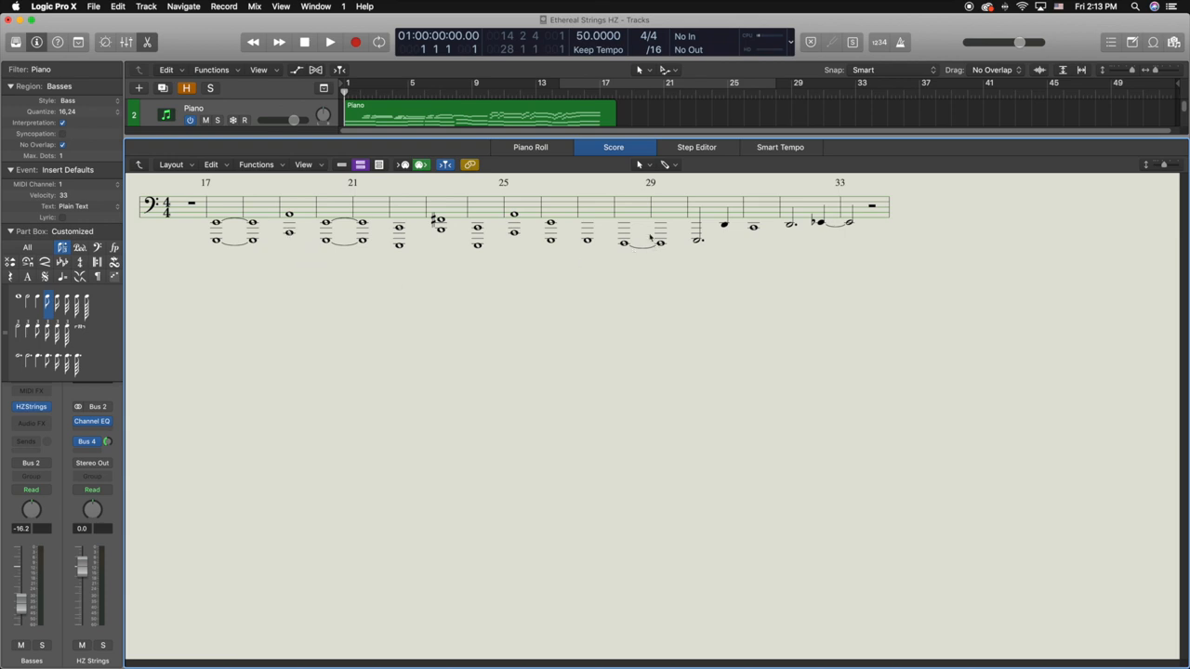
pyautogui.moveTo(602, 263)
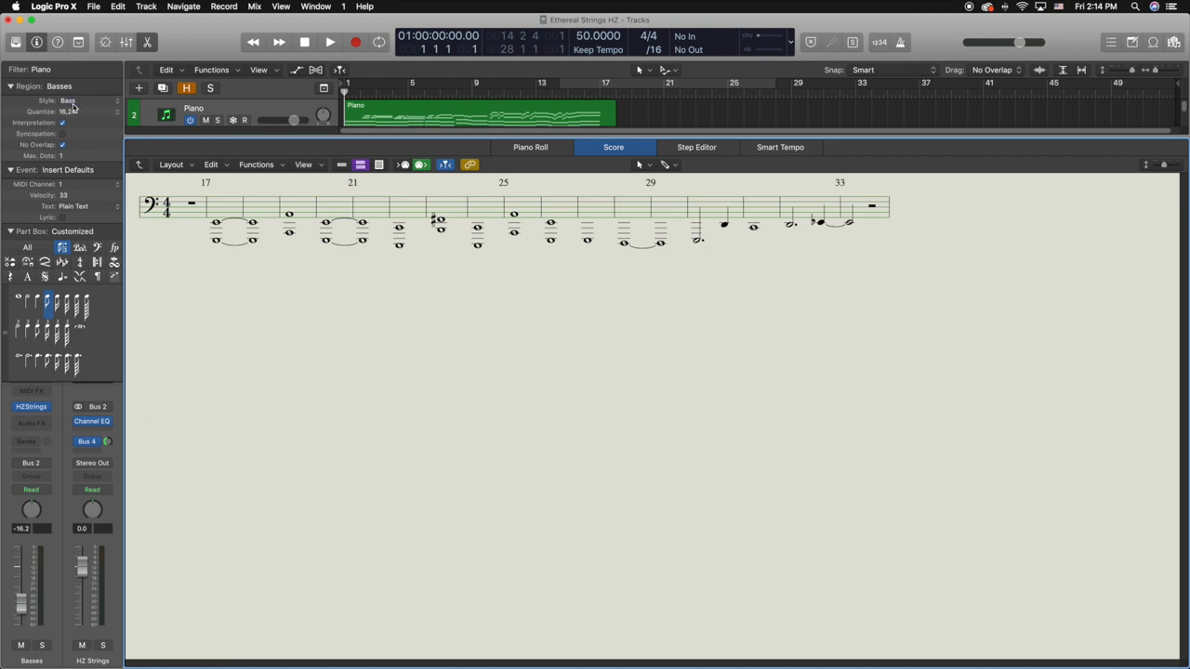
pyautogui.click(67, 101)
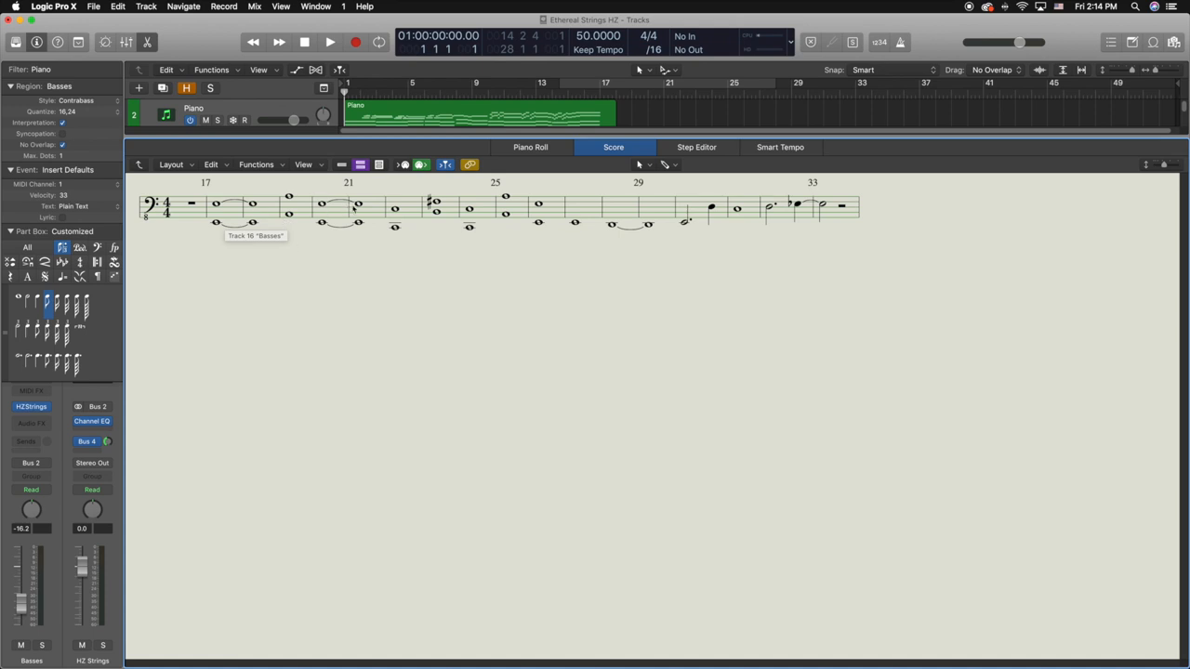
pyautogui.moveTo(453, 294)
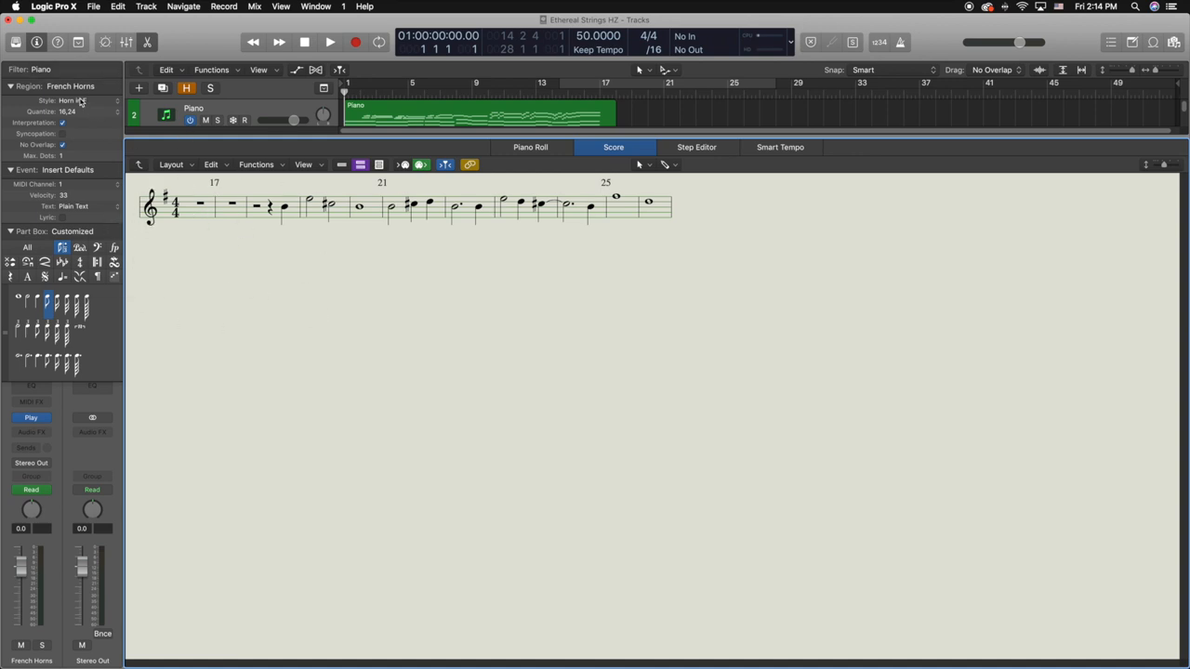
pyautogui.click(74, 100)
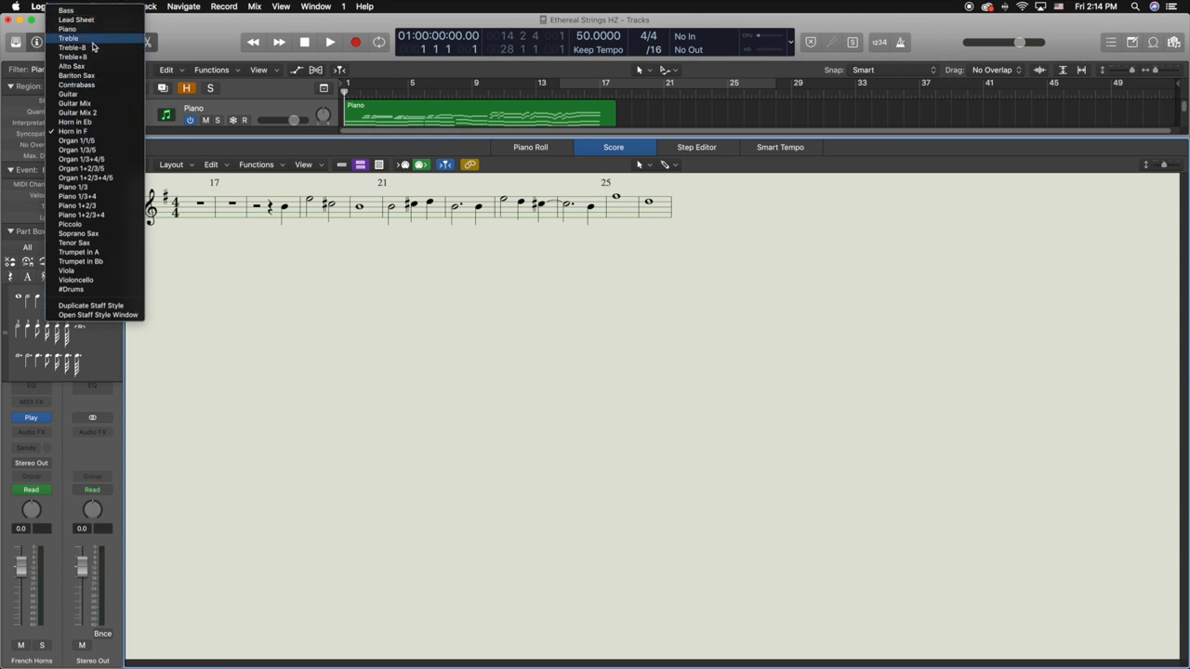
pyautogui.click(71, 38)
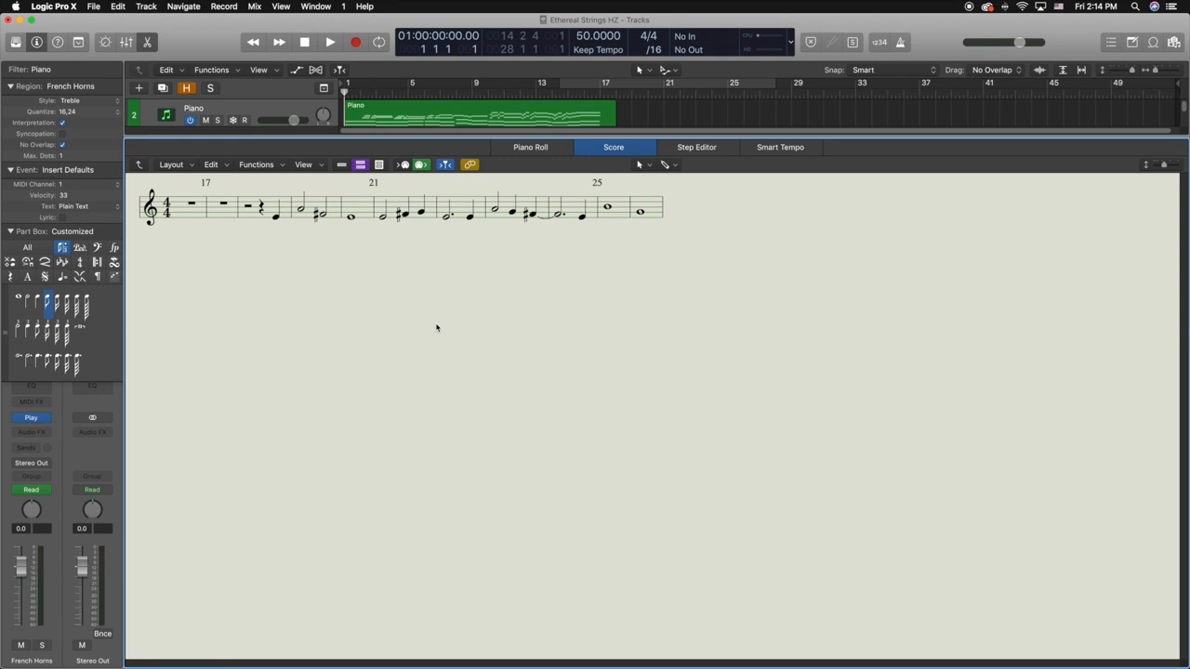
pyautogui.moveTo(162, 251)
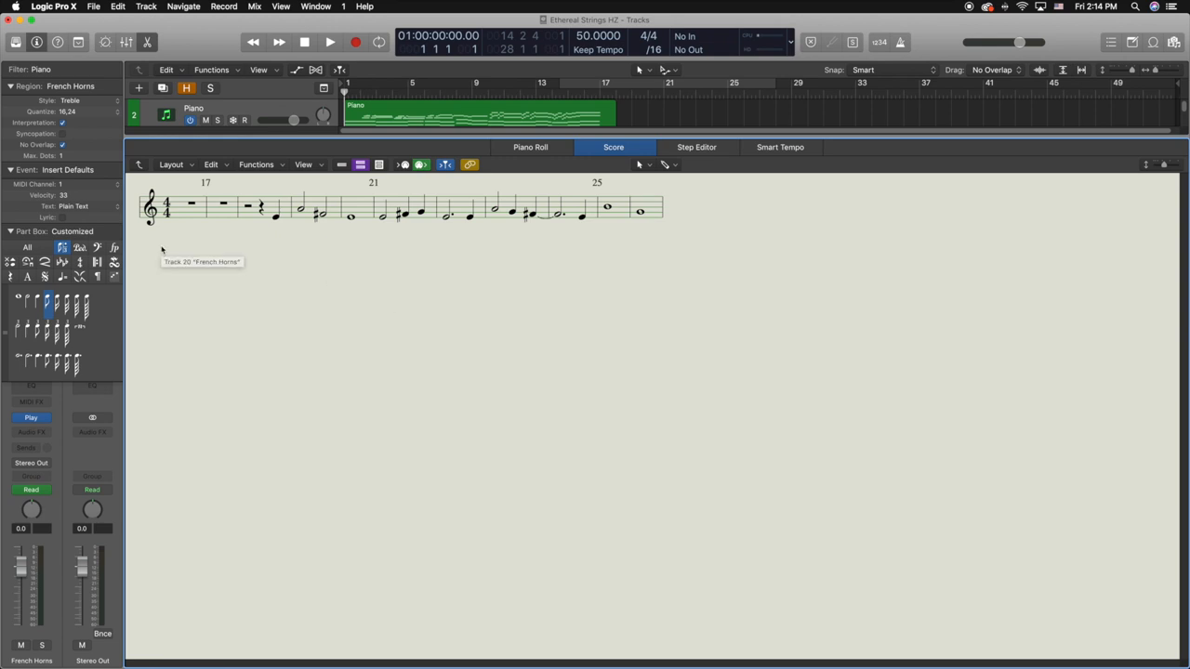
pyautogui.moveTo(84, 108)
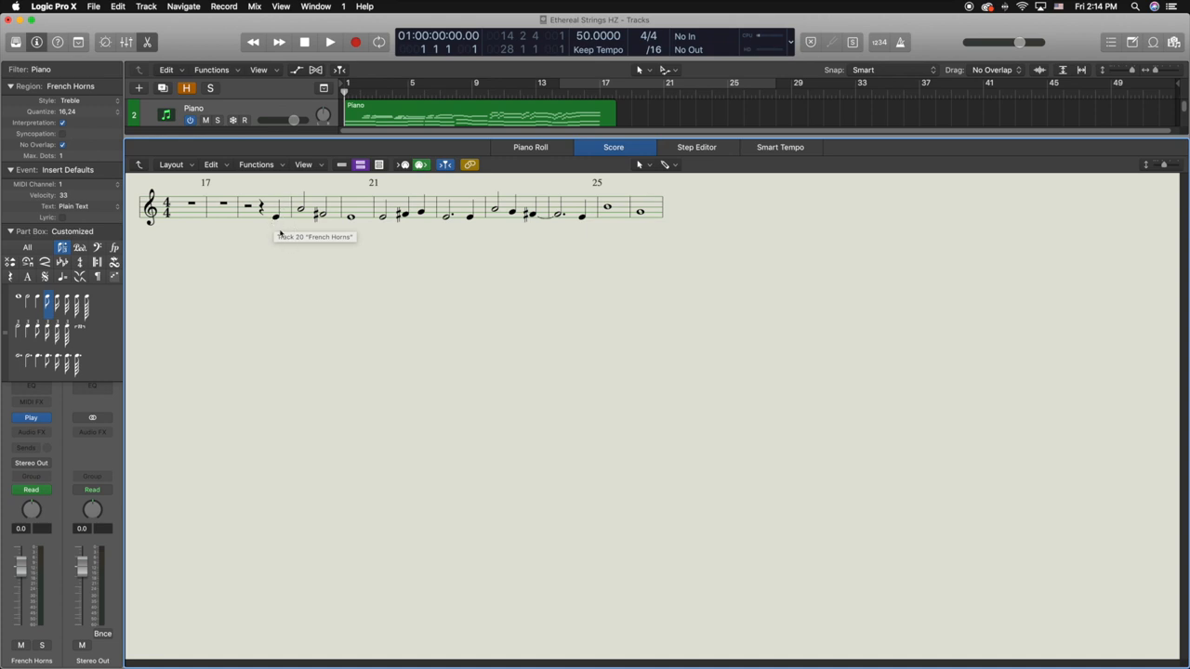
pyautogui.moveTo(281, 224)
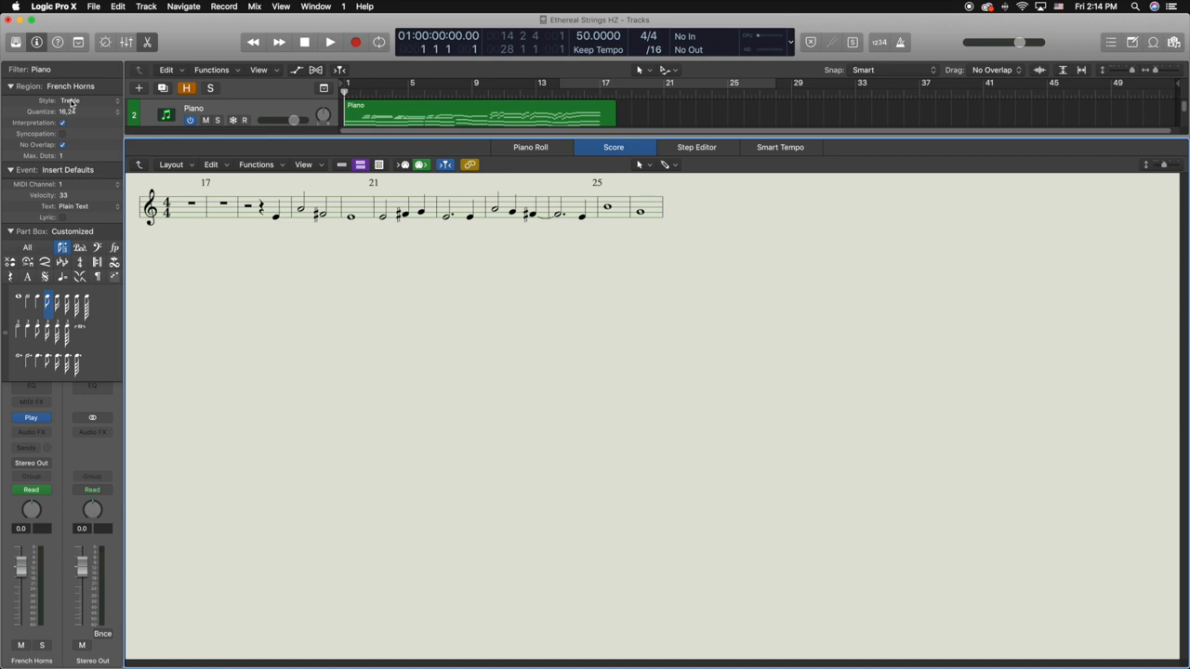
pyautogui.click(70, 100)
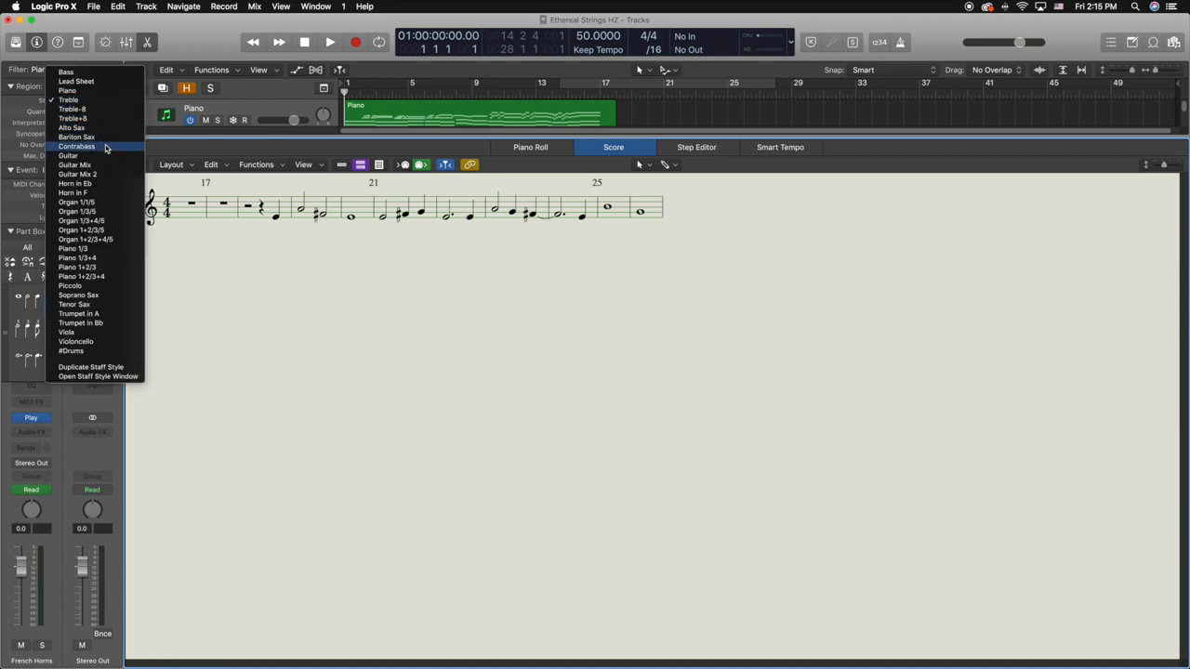
pyautogui.moveTo(93, 192)
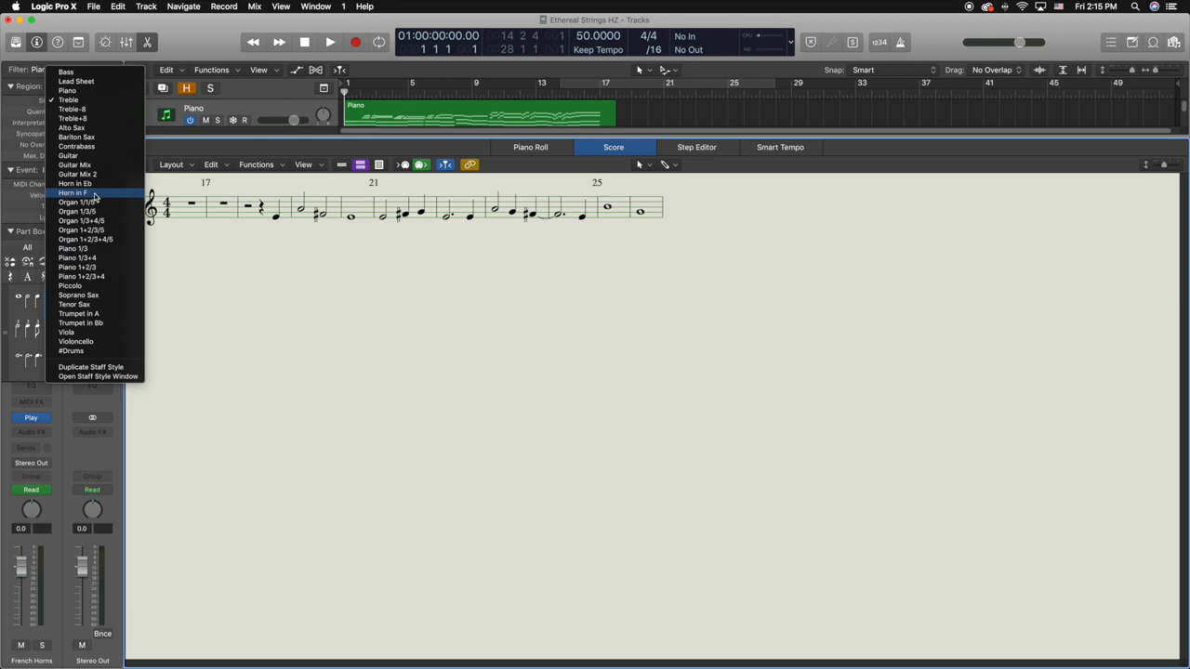
pyautogui.moveTo(73, 192)
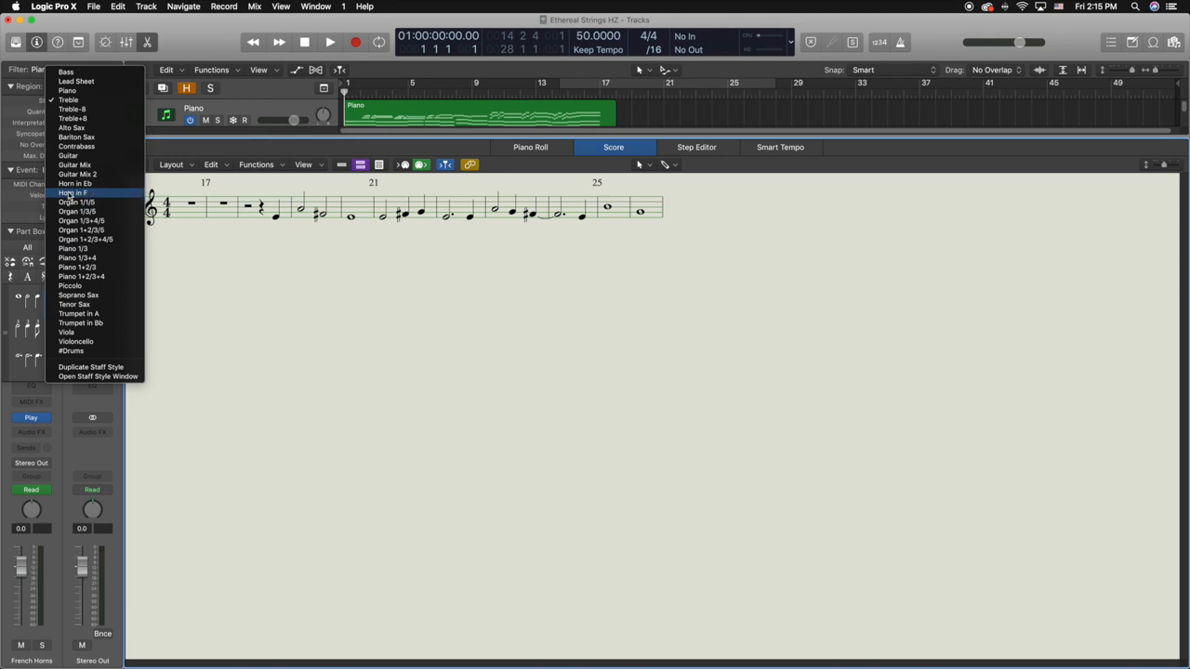
pyautogui.click(72, 192)
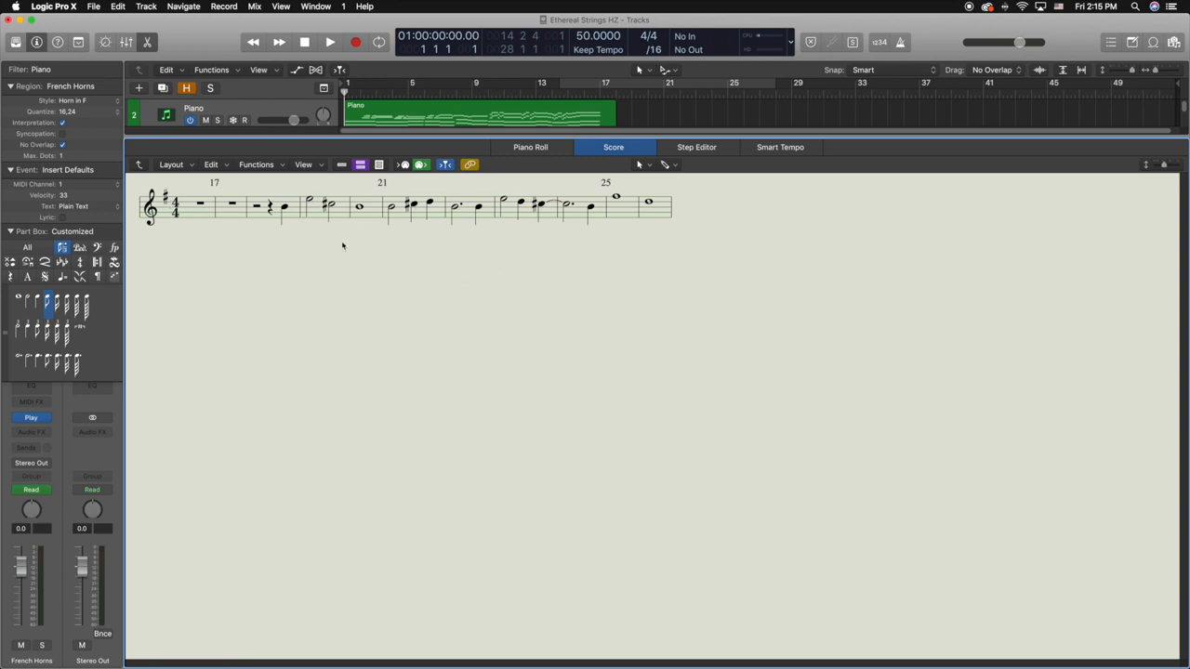
pyautogui.moveTo(641, 246)
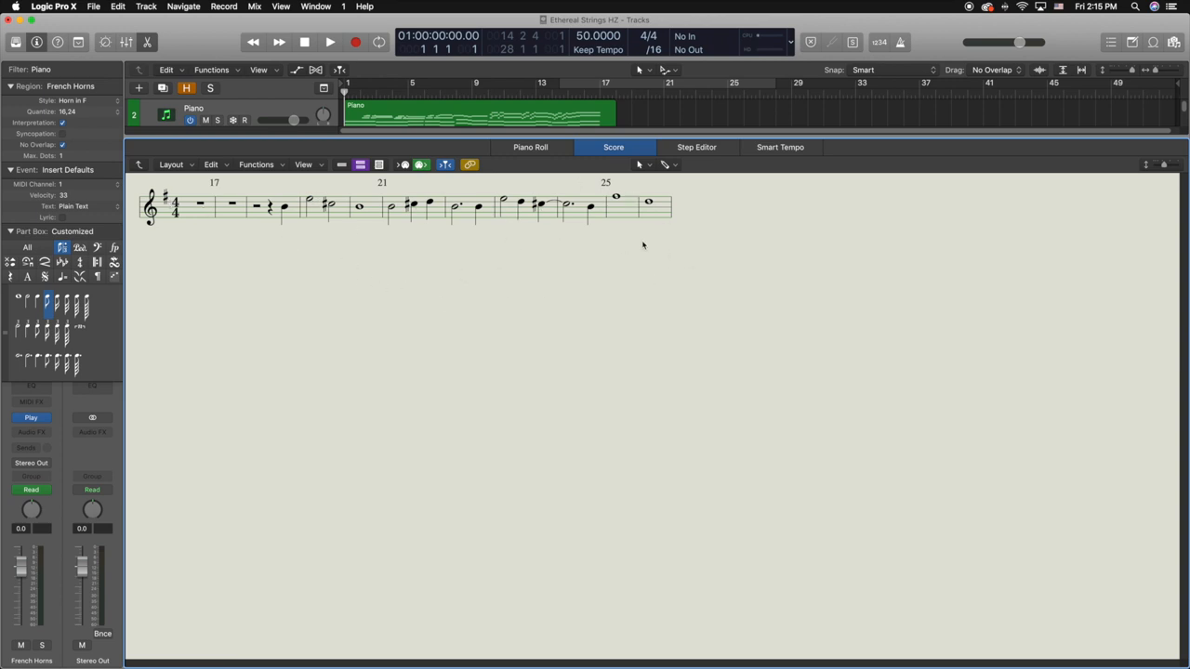
pyautogui.click(71, 101)
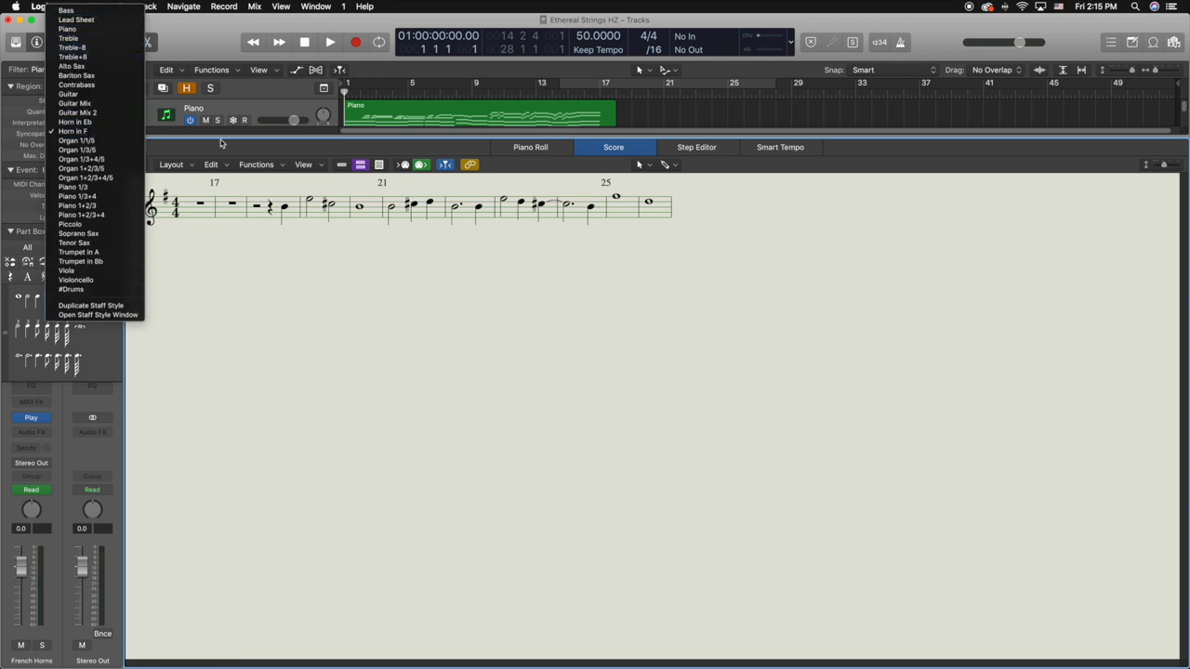
pyautogui.click(74, 131)
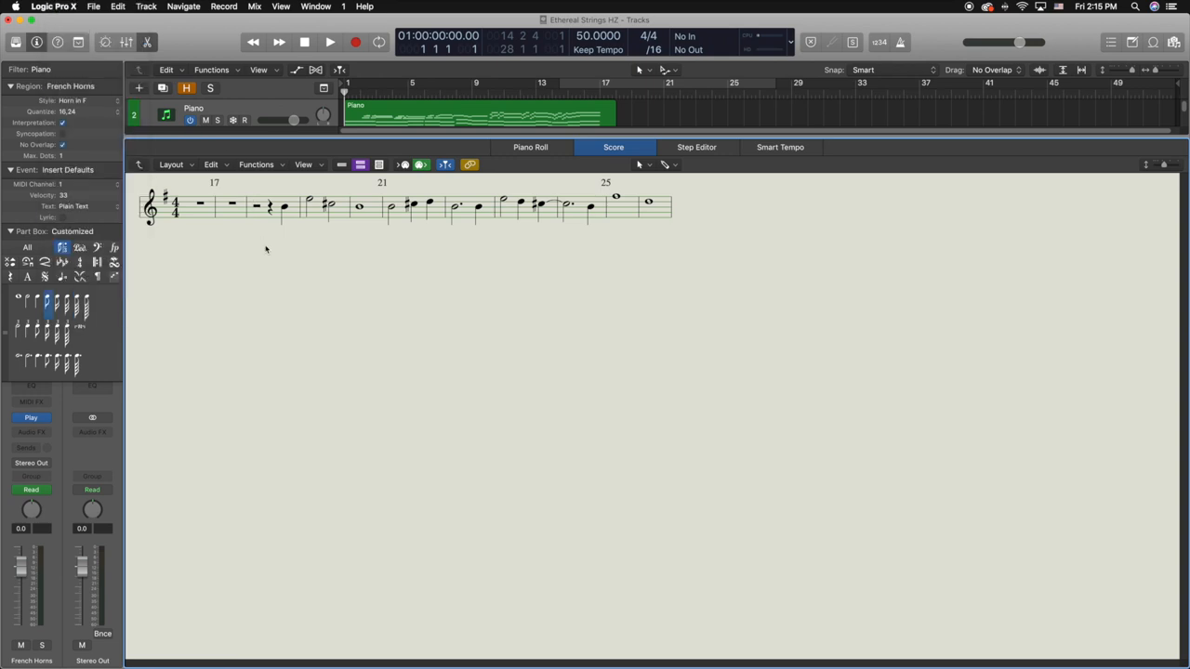
pyautogui.click(71, 100)
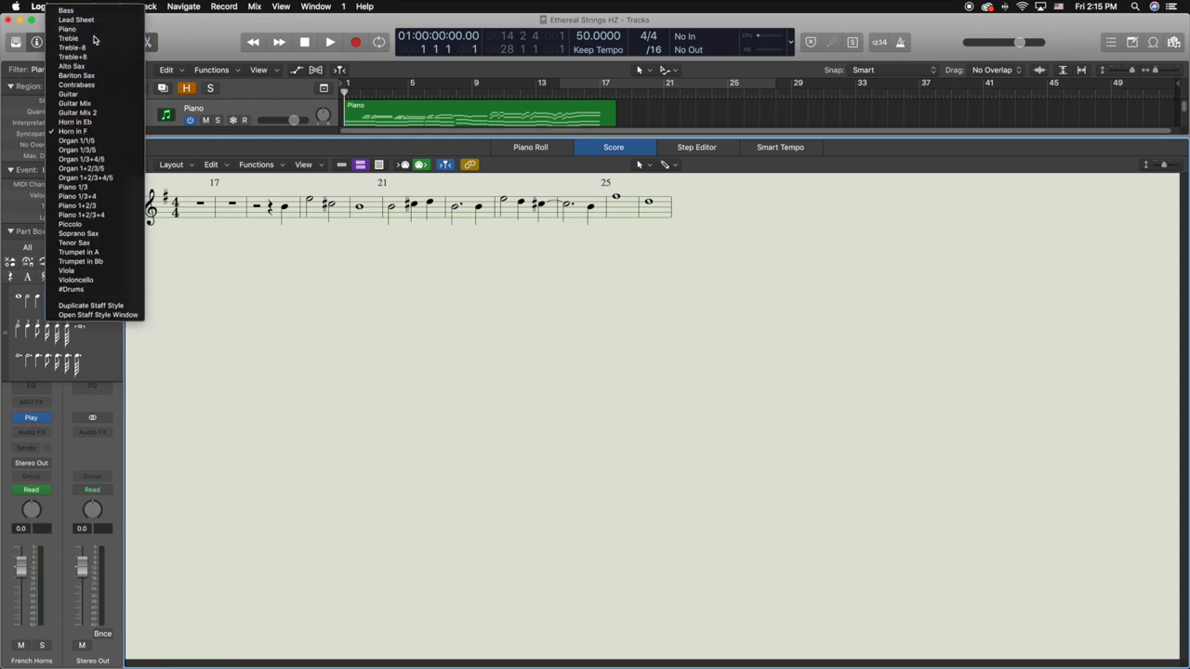
pyautogui.click(69, 37)
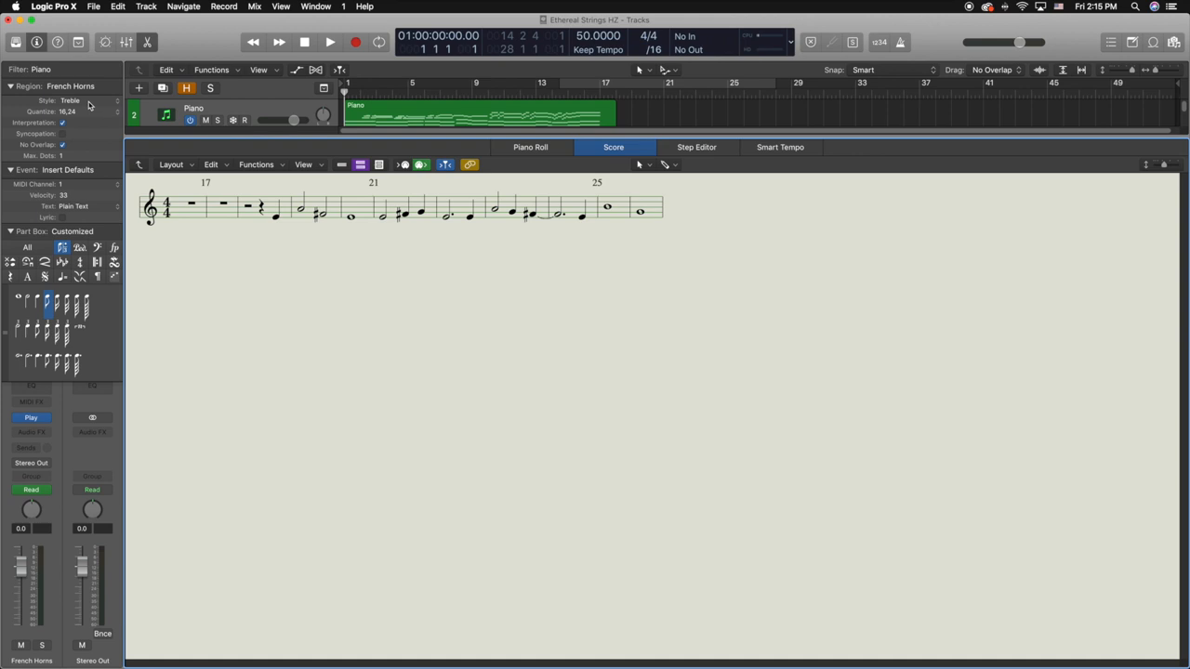
pyautogui.click(71, 100)
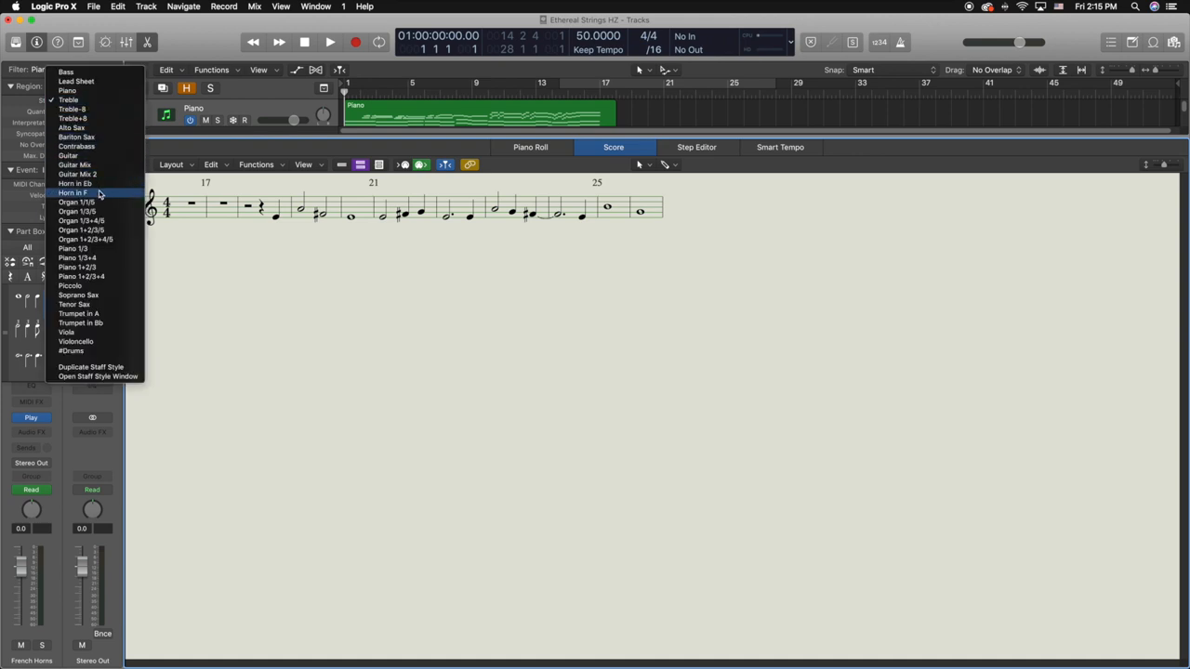
pyautogui.click(75, 192)
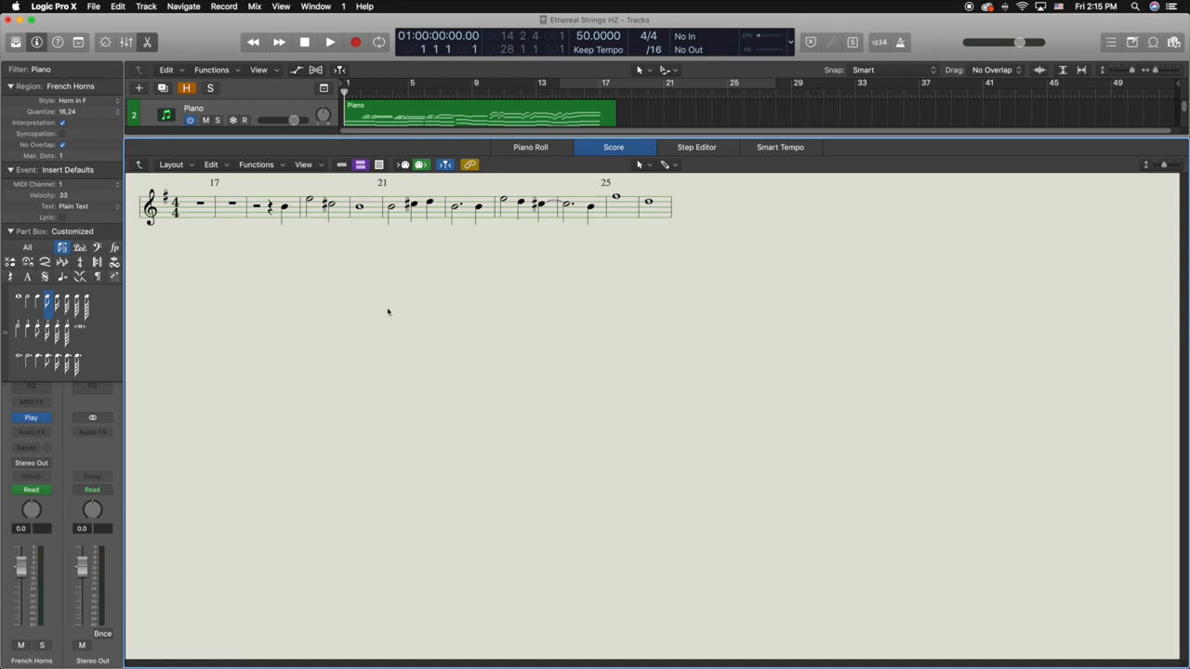
pyautogui.moveTo(350, 217)
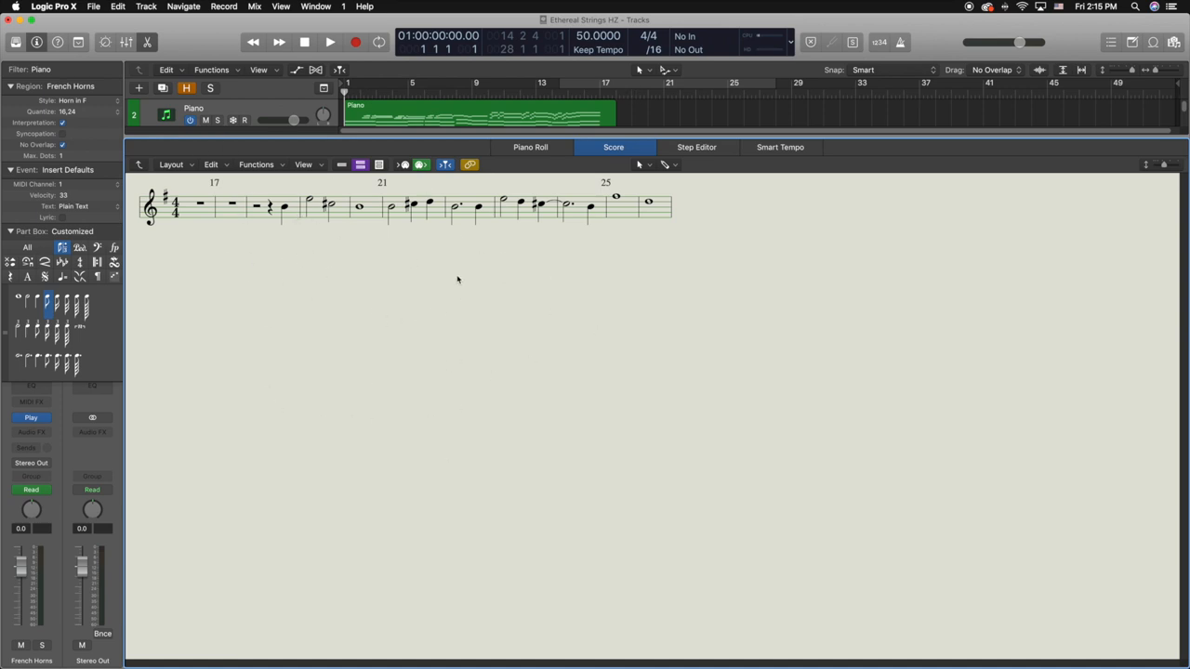
pyautogui.moveTo(327, 152)
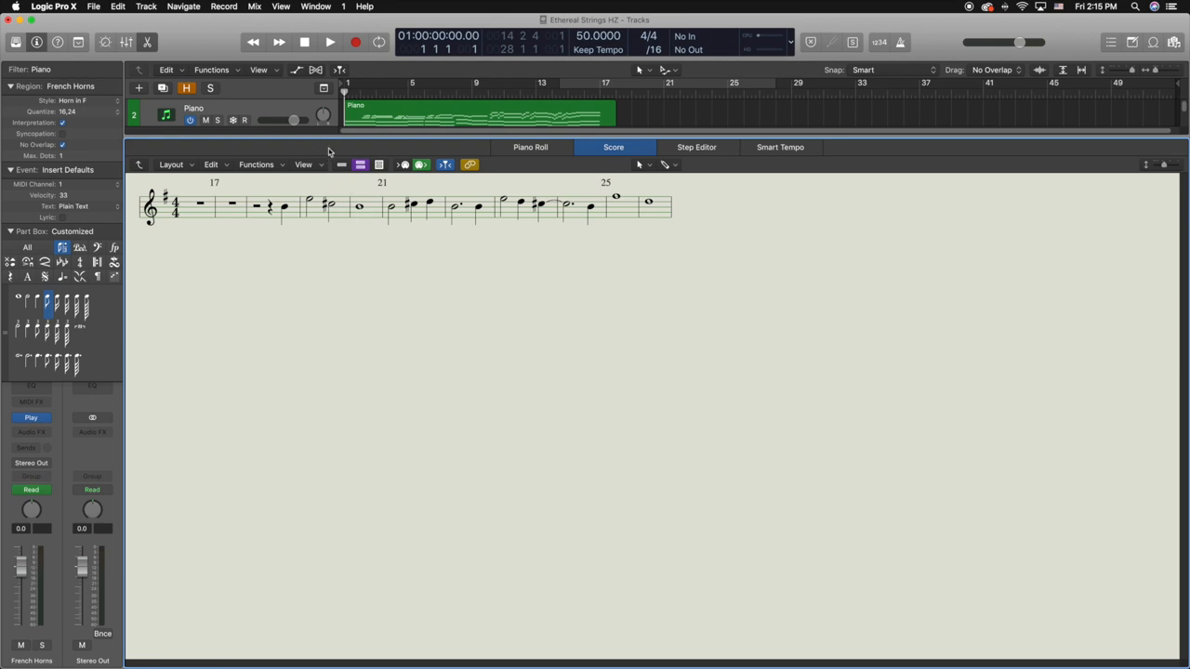
pyautogui.moveTo(261, 156)
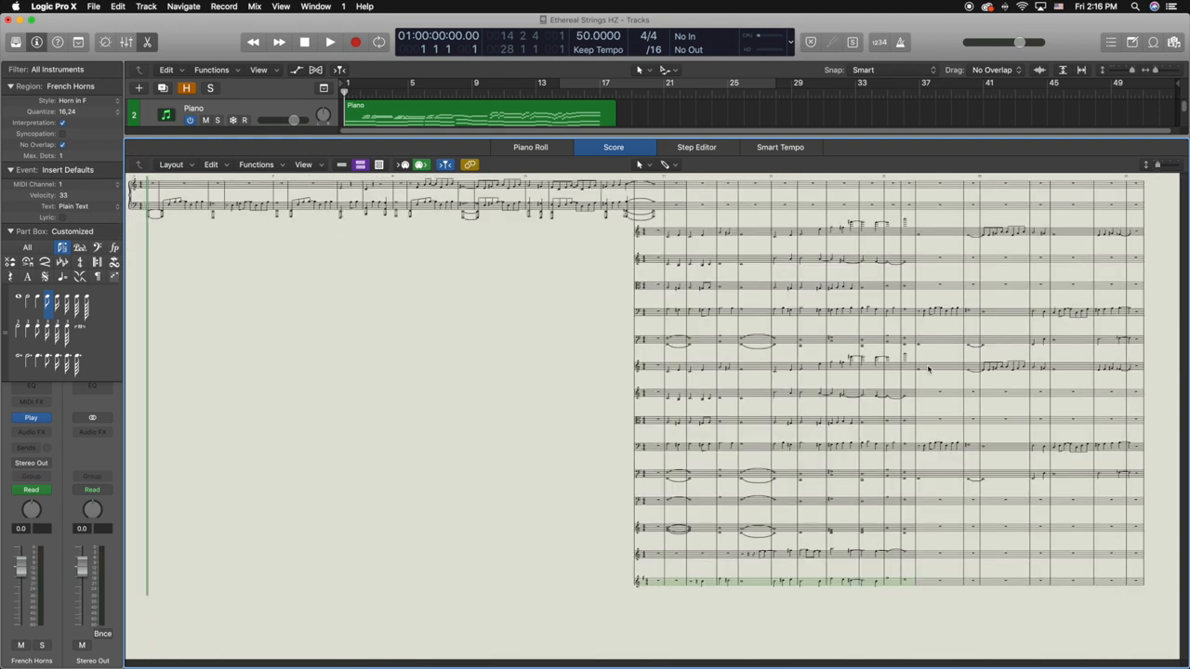
pyautogui.moveTo(400, 324)
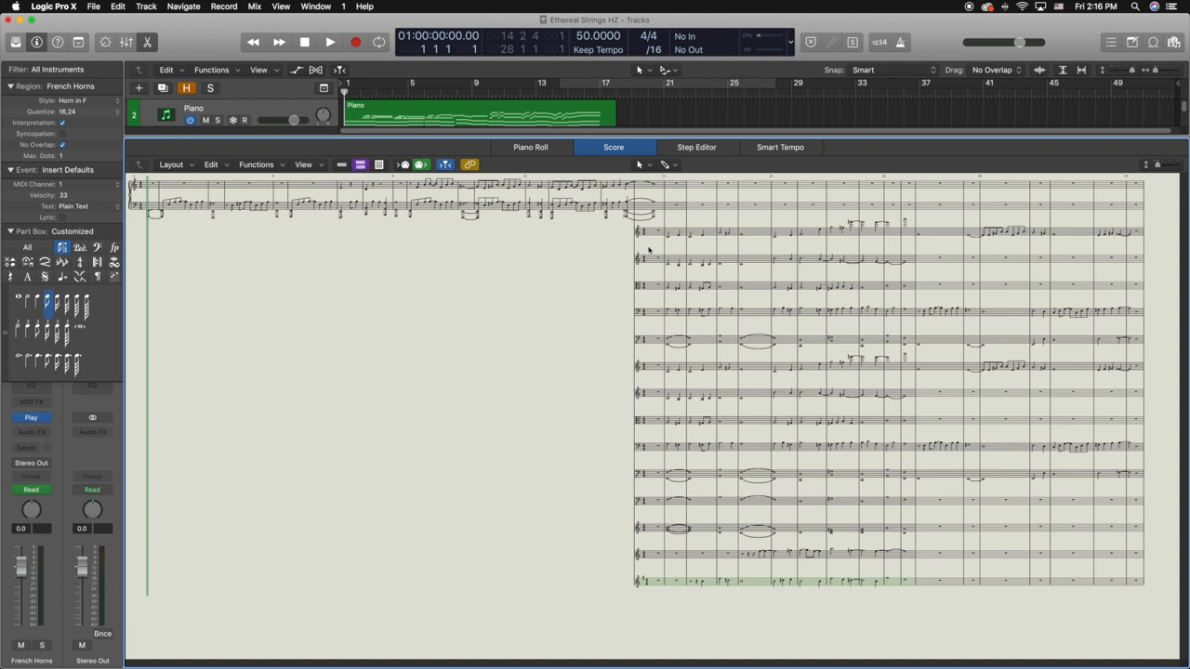
pyautogui.moveTo(343, 168)
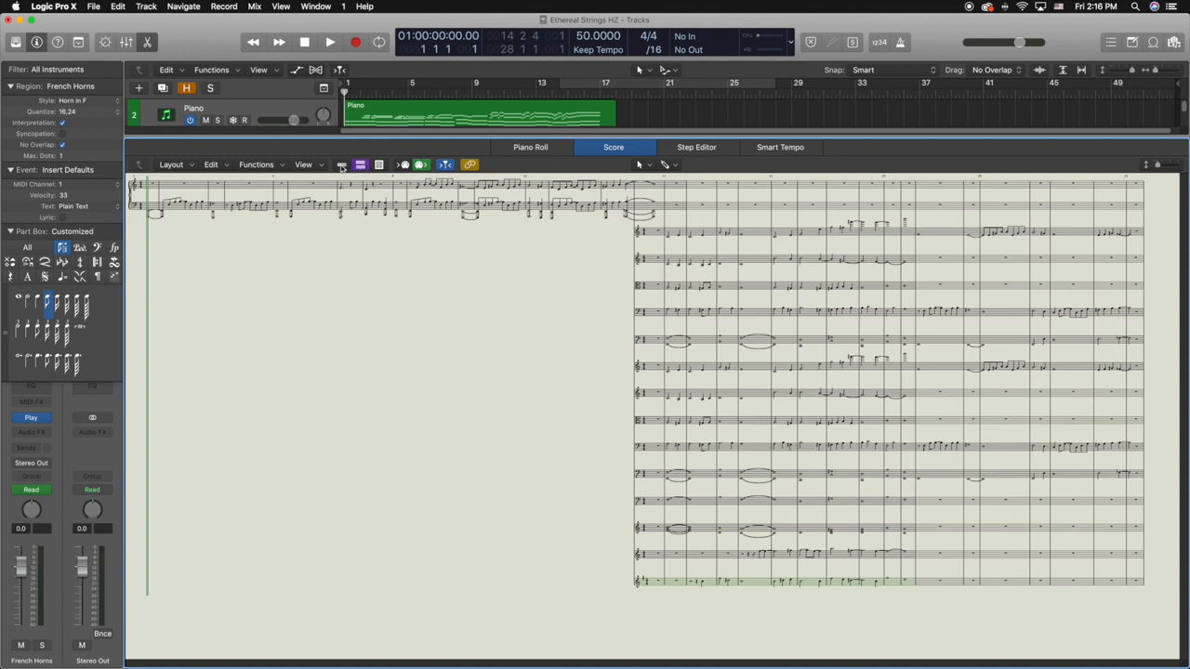
# Switch the full orchestral score from page view to a continuous linear layout.
pyautogui.click(342, 164)
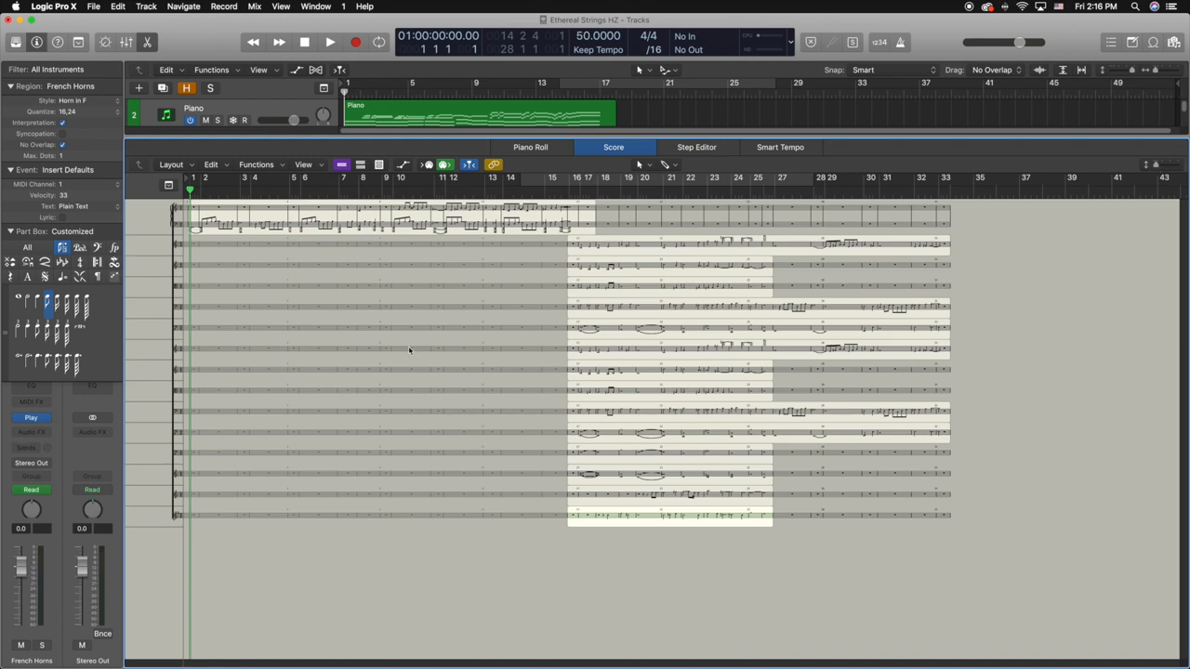
# Magnify the opening measures and scroll through the piano and string notes.
pyautogui.click(1160, 165)
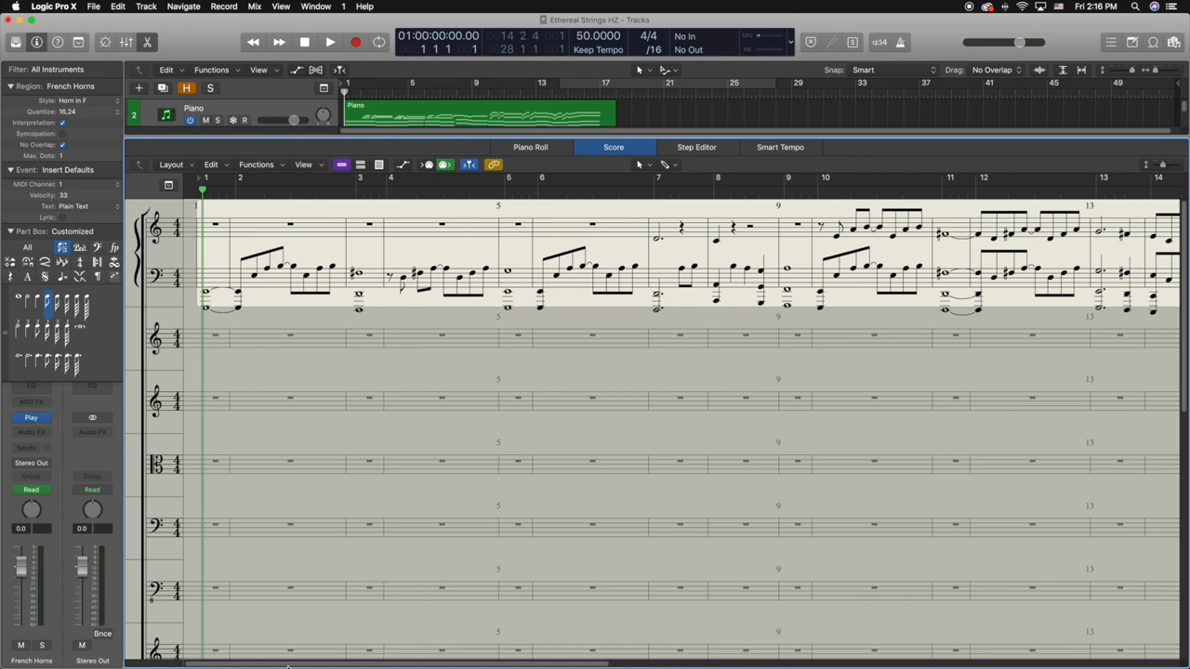
pyautogui.hscroll(3)
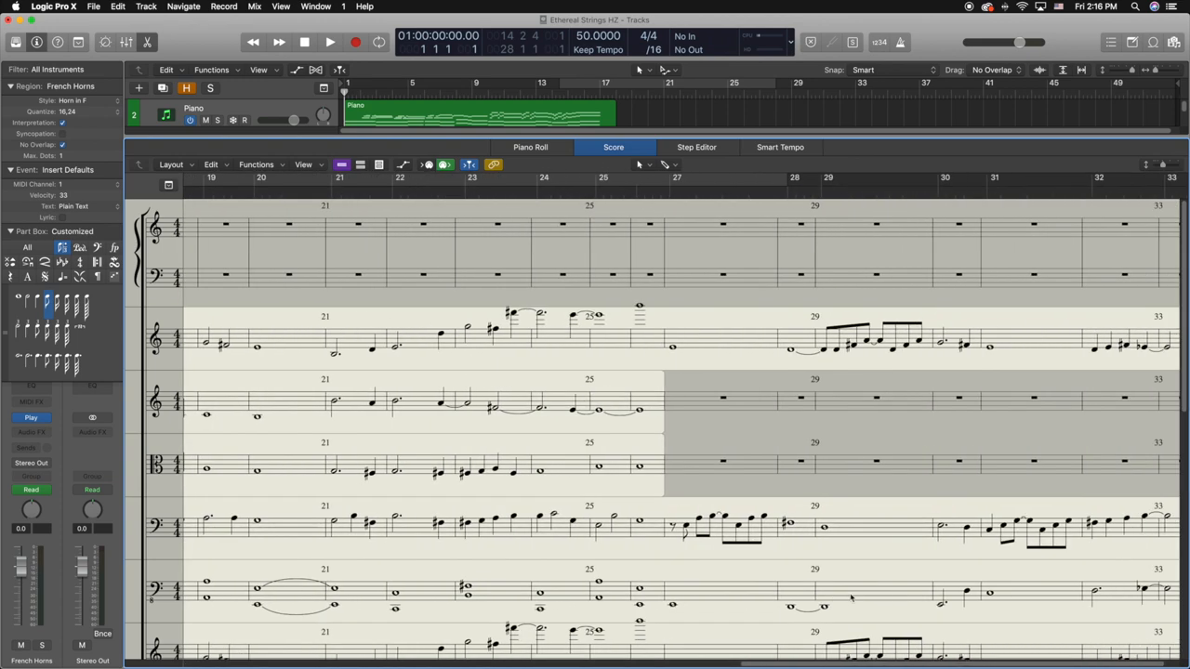
pyautogui.hscroll(-3)
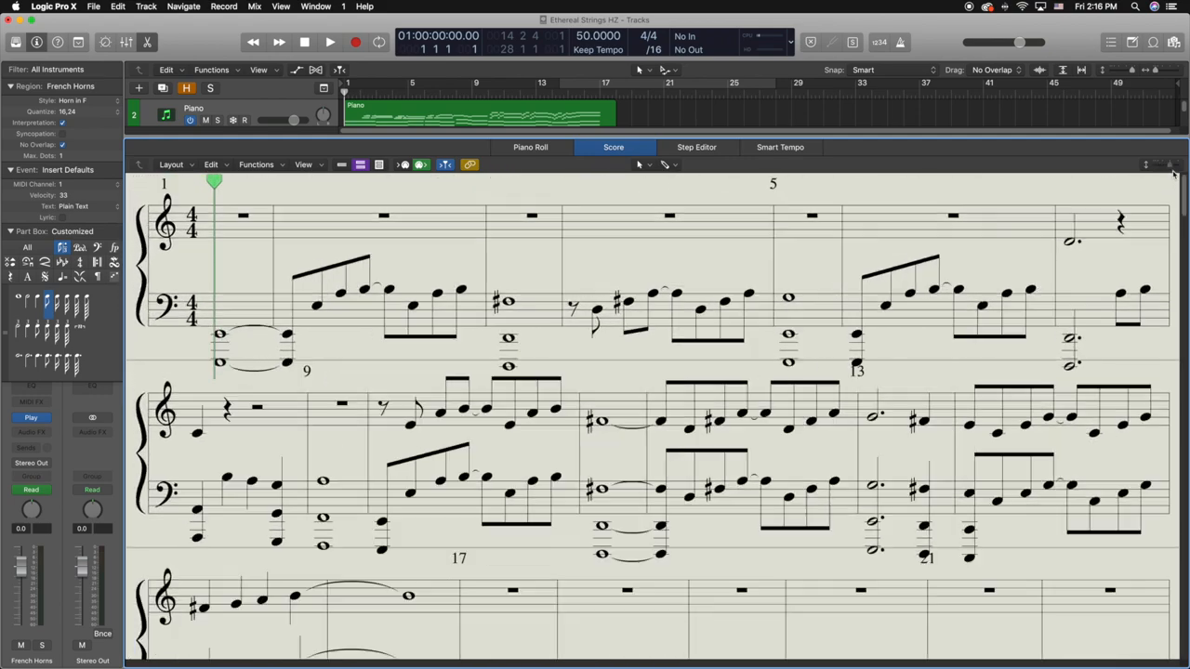
pyautogui.scroll(-3)
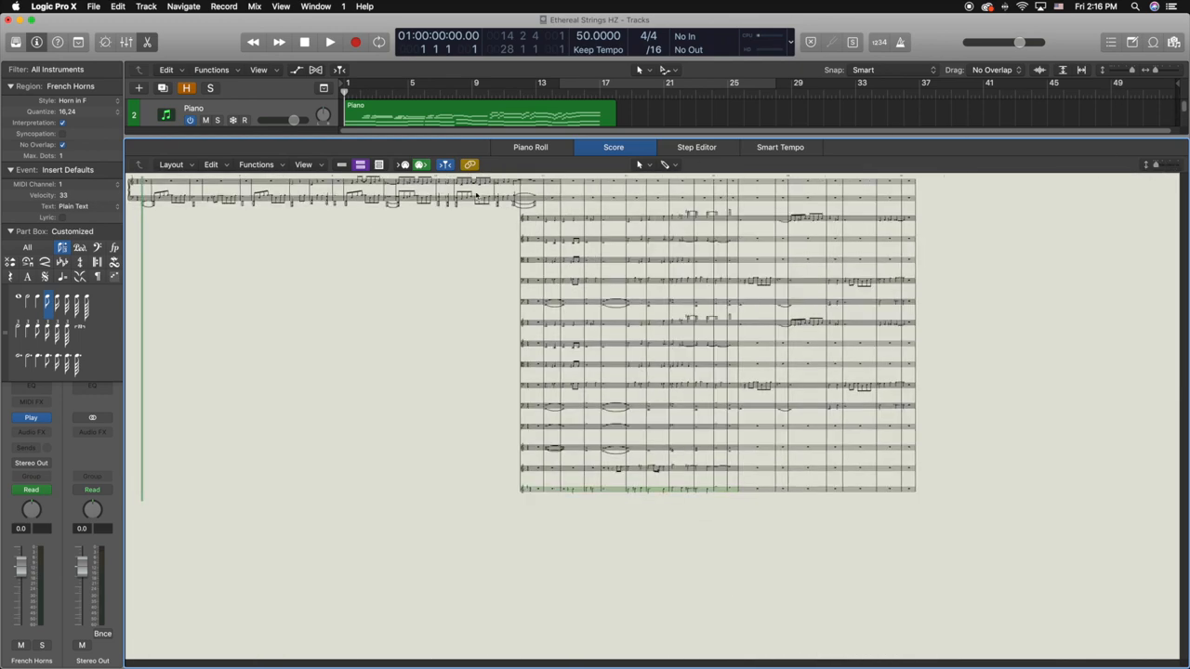
pyautogui.click(379, 164)
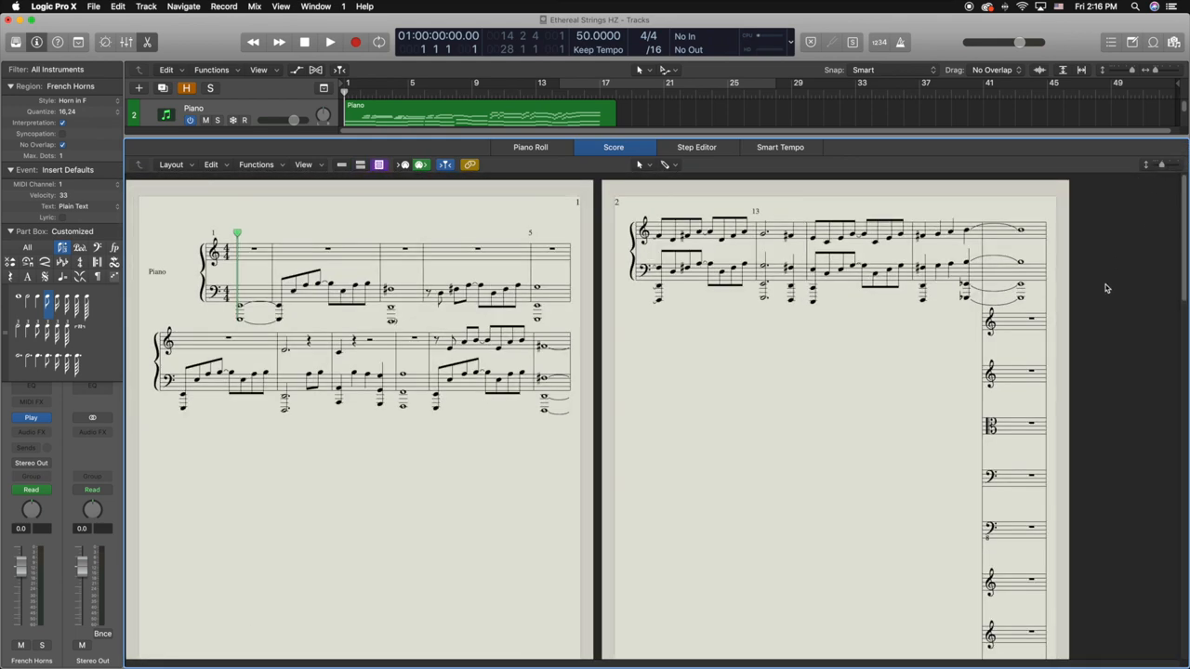
pyautogui.scroll(-3)
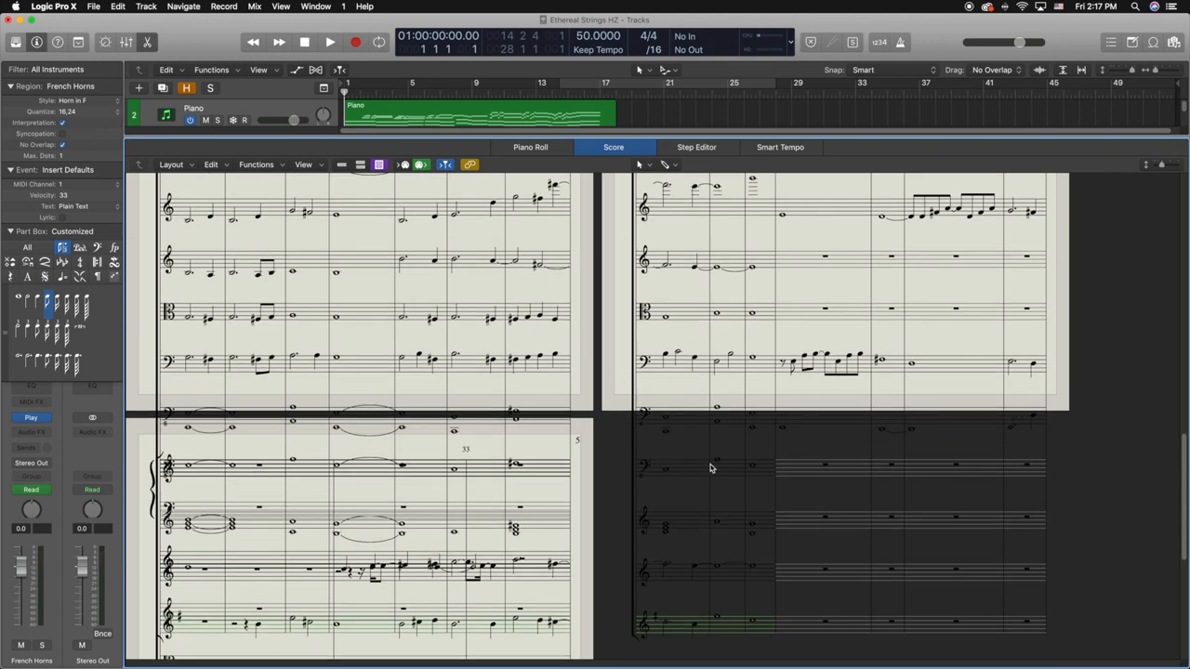
pyautogui.moveTo(666, 562)
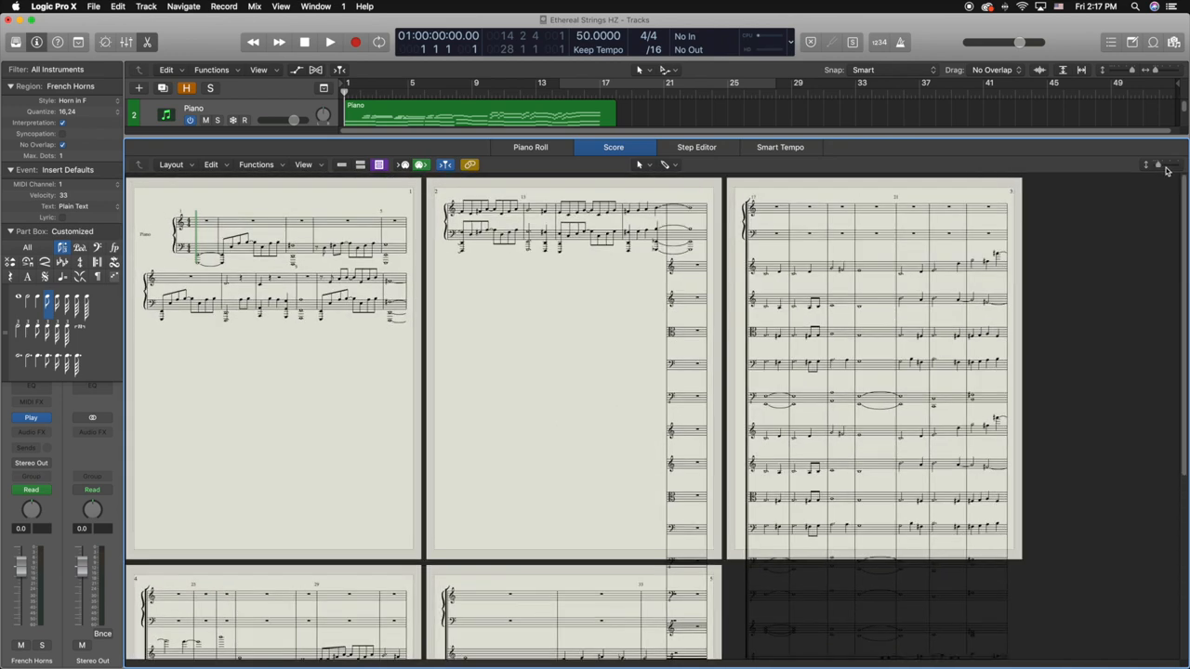
pyautogui.moveTo(1086, 184)
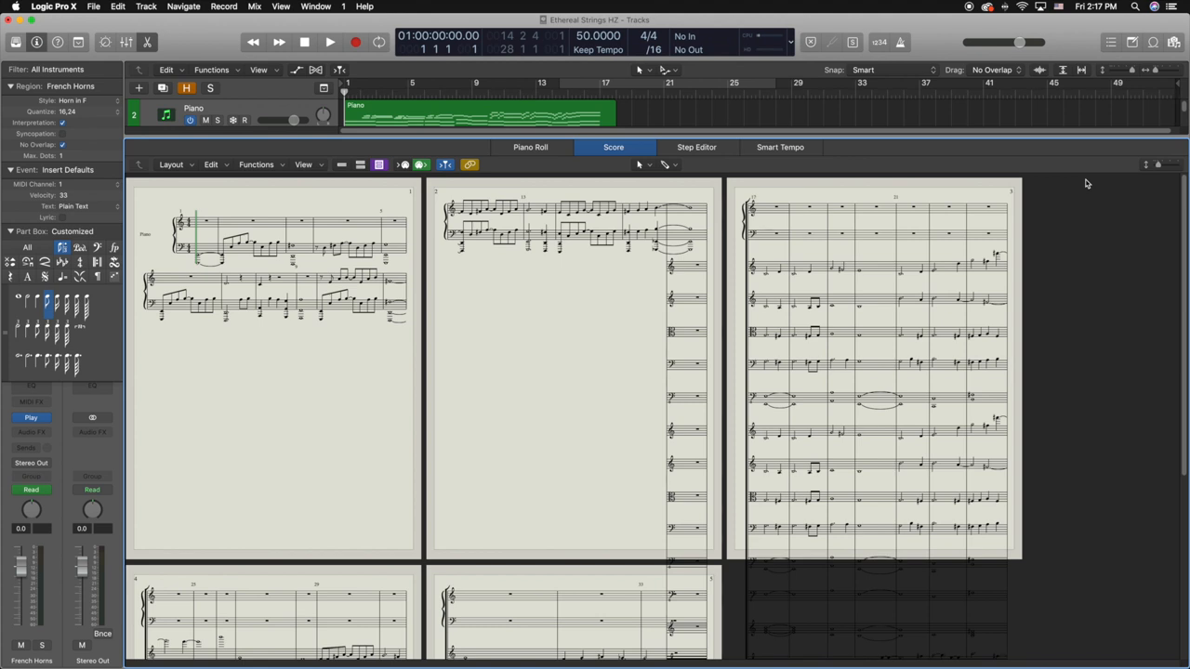
pyautogui.moveTo(1023, 241)
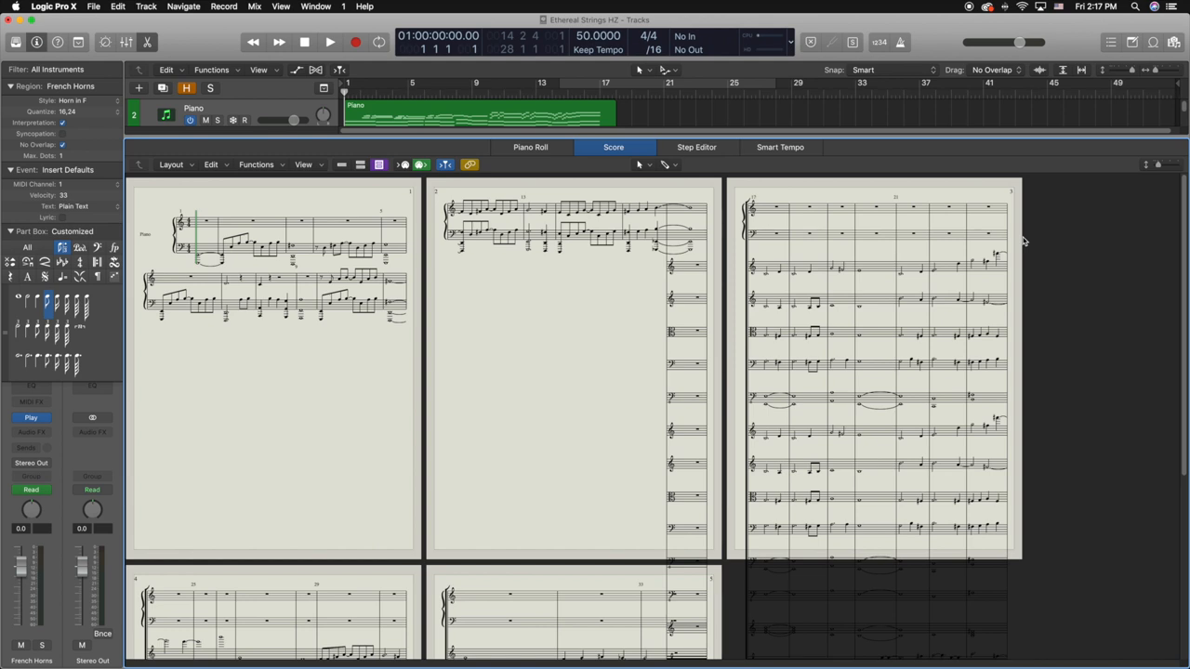
pyautogui.moveTo(655, 148)
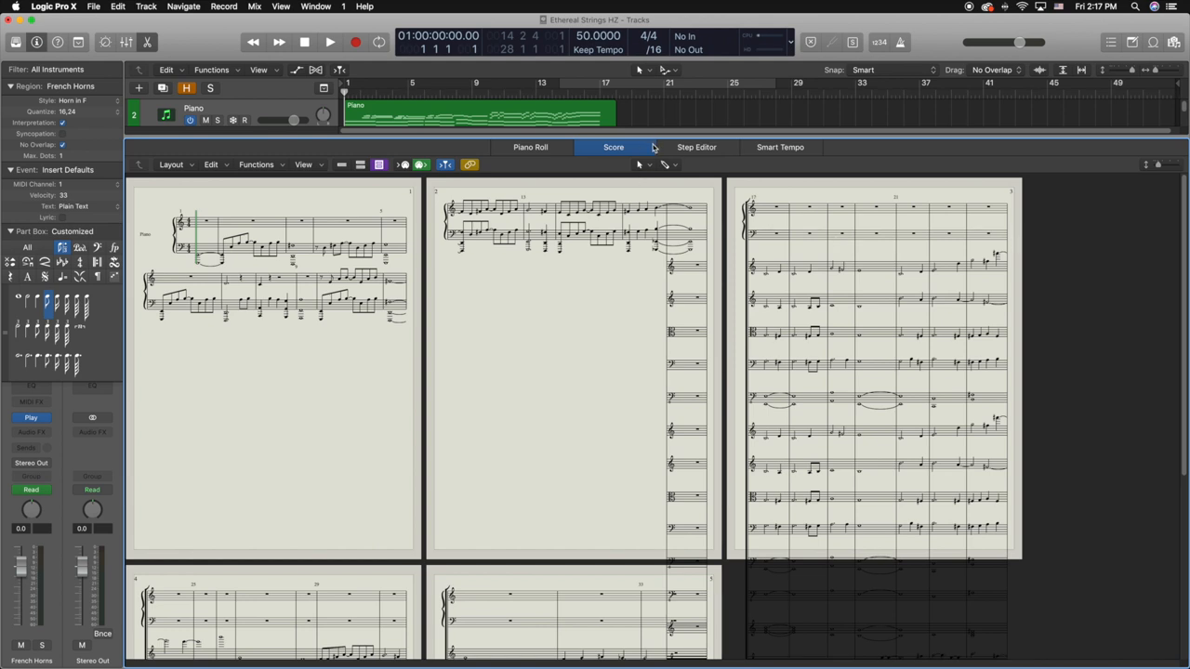
pyautogui.moveTo(662, 121)
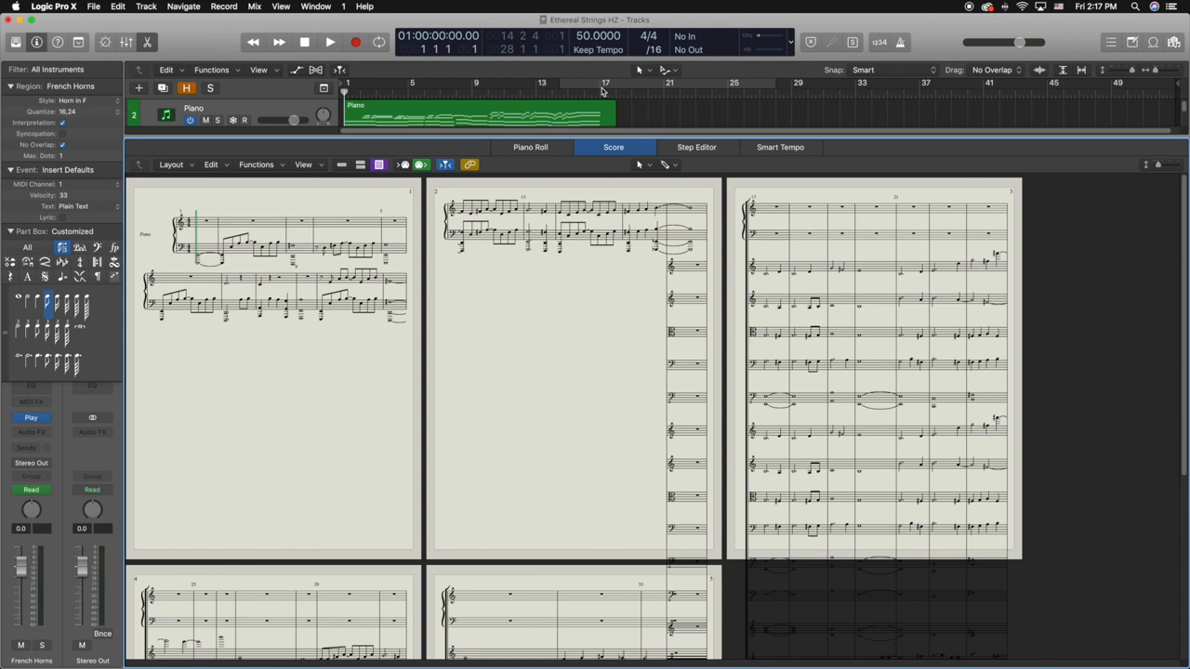
pyautogui.moveTo(658, 120)
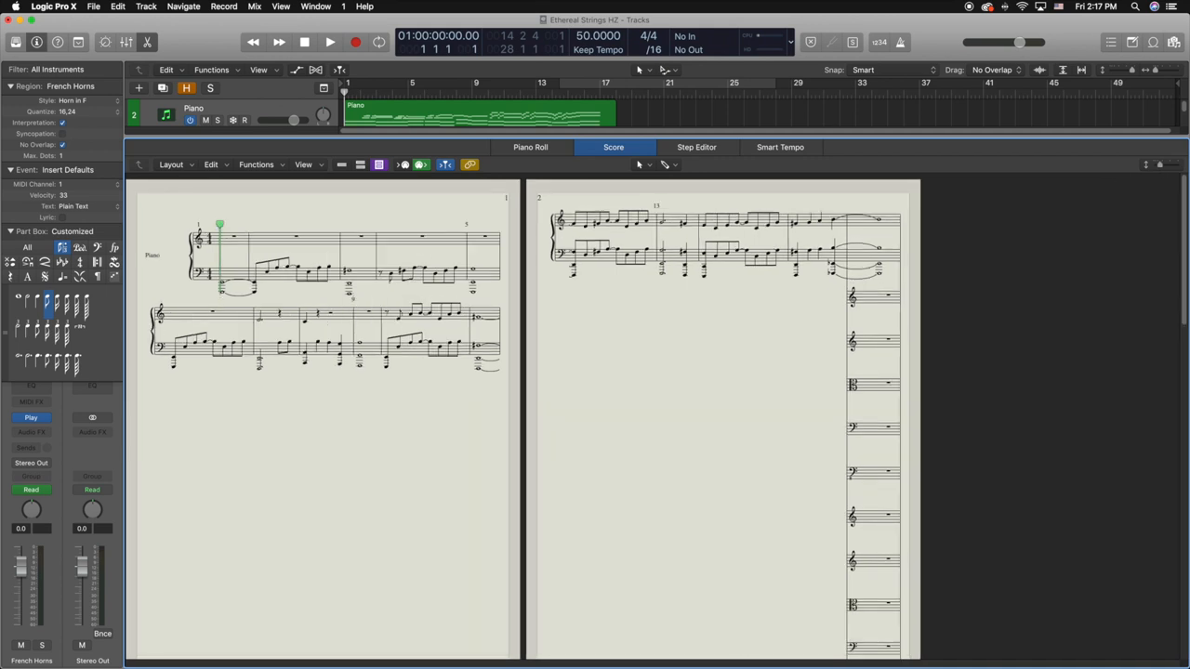
pyautogui.moveTo(640, 541)
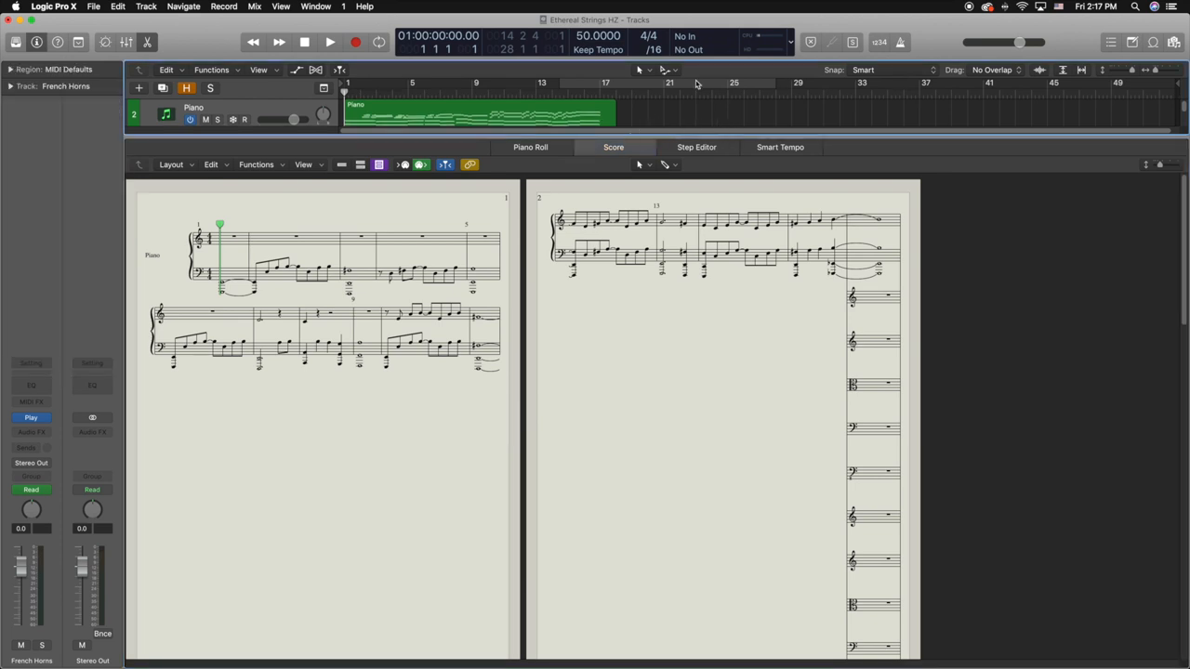
pyautogui.moveTo(71, 131)
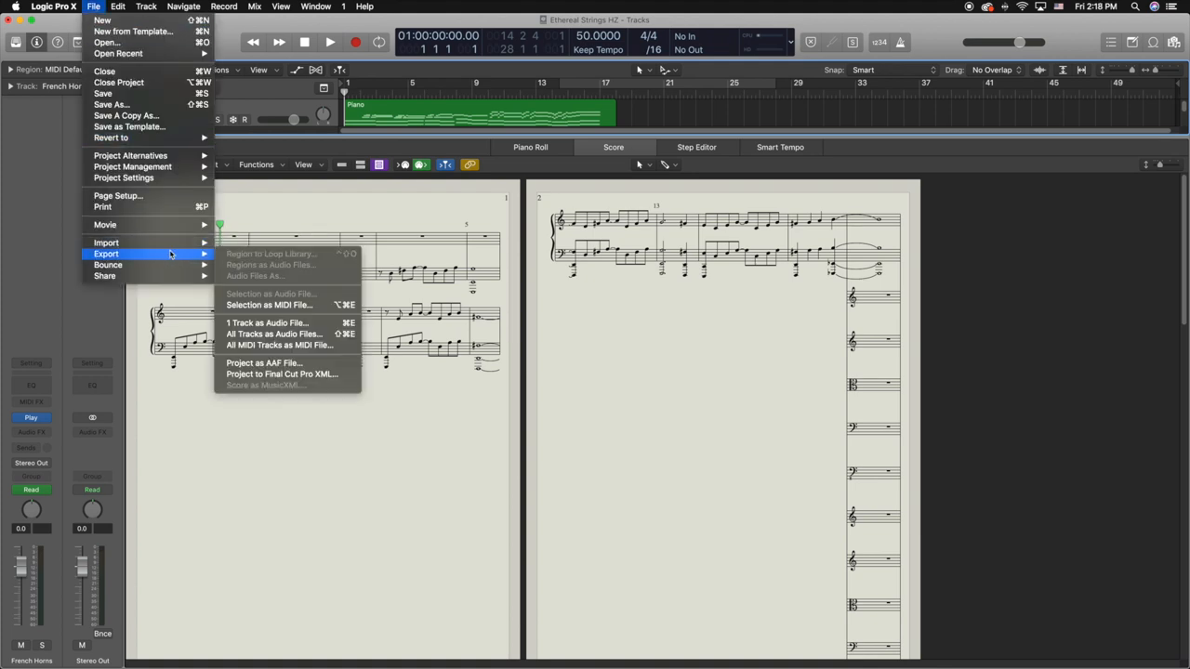
pyautogui.moveTo(309, 389)
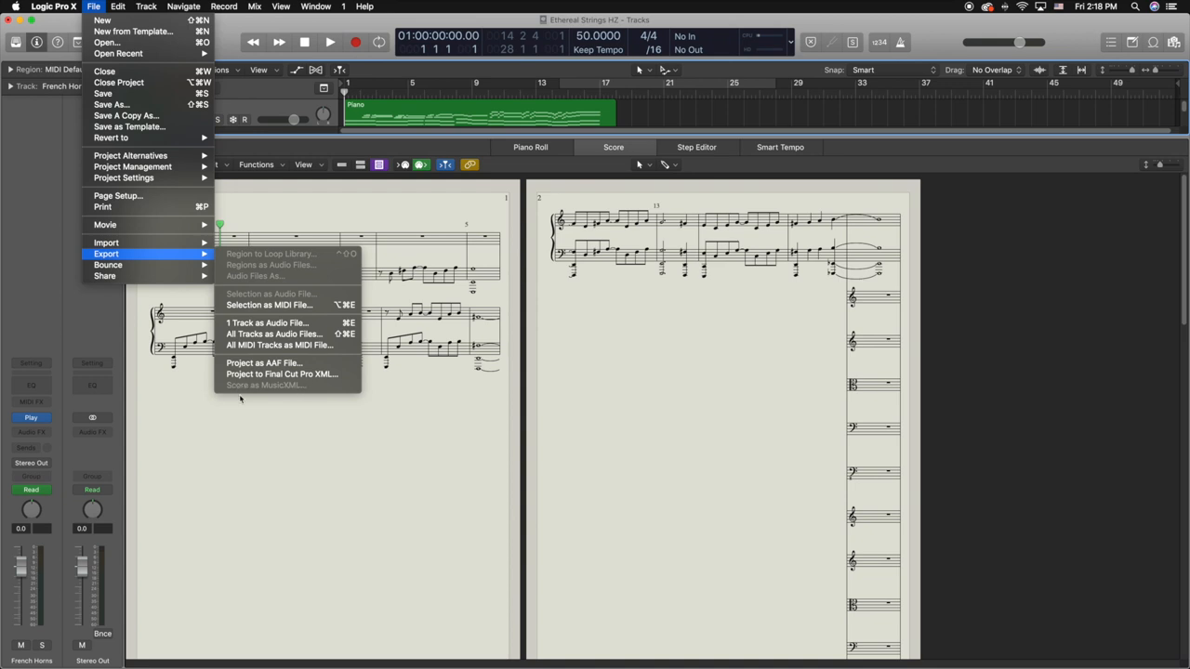
pyautogui.moveTo(275, 388)
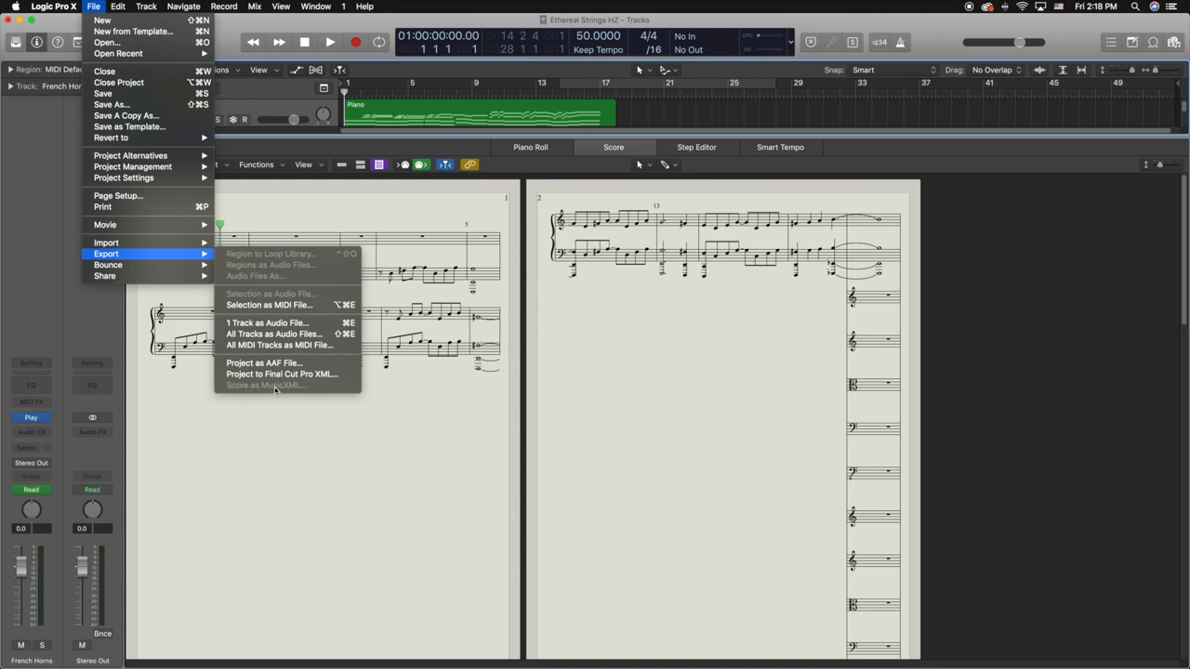
pyautogui.moveTo(612, 156)
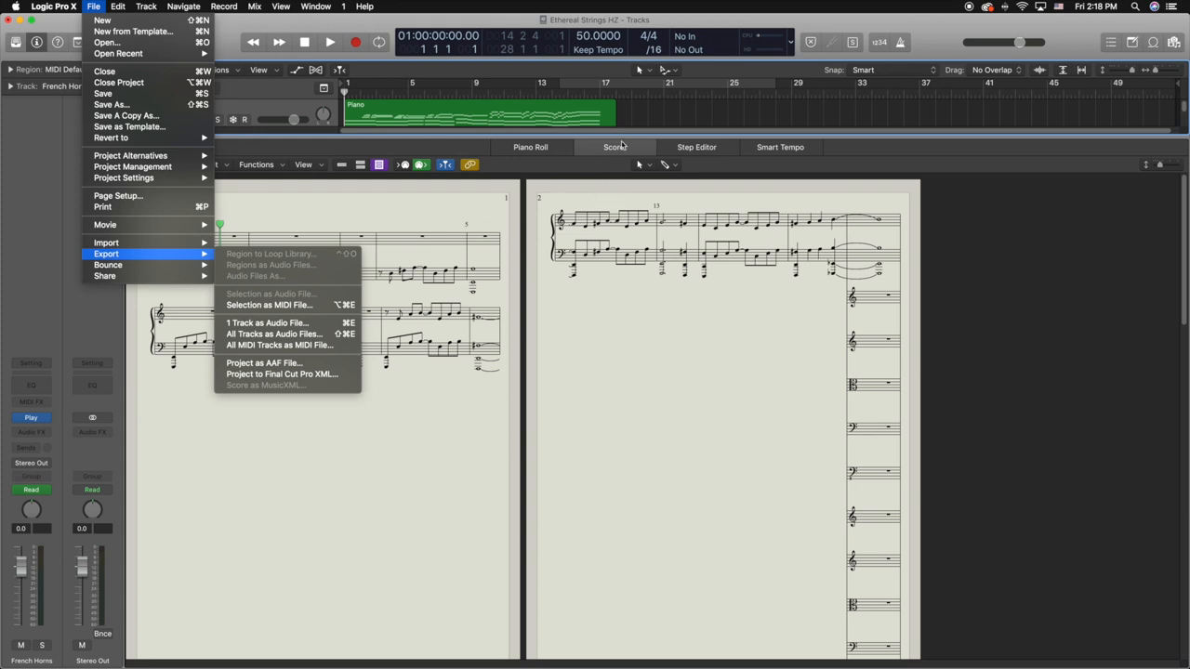
pyautogui.click(614, 147)
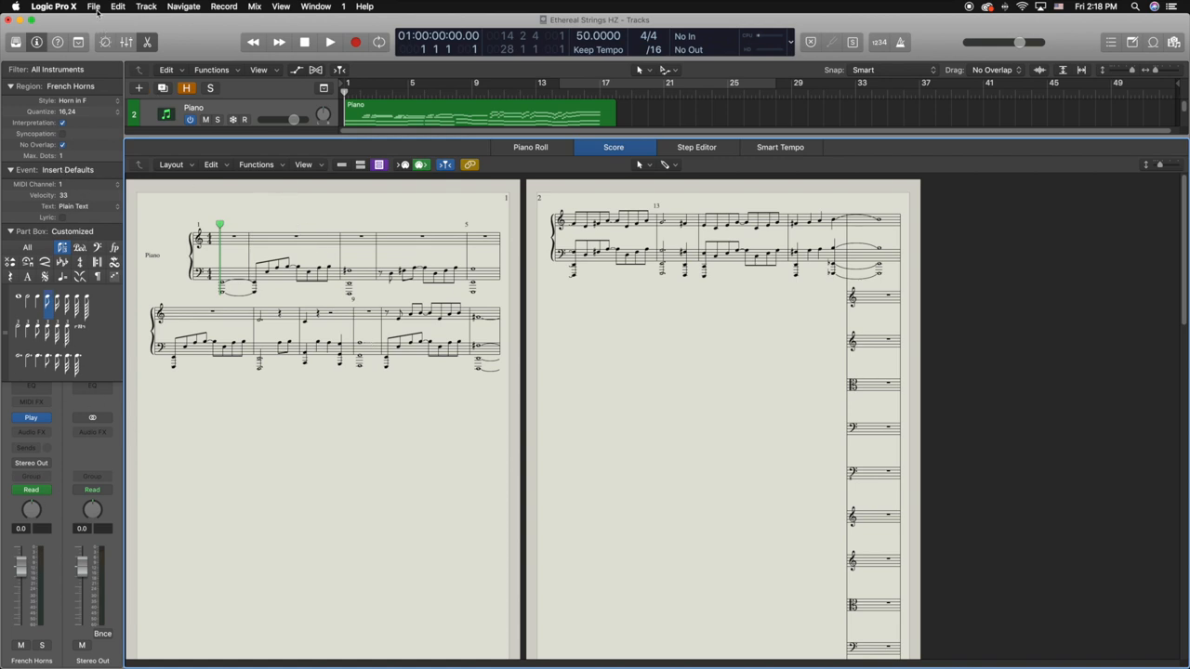
# Reach the File menu's export commands for saving the score as MusicXML.
pyautogui.click(93, 8)
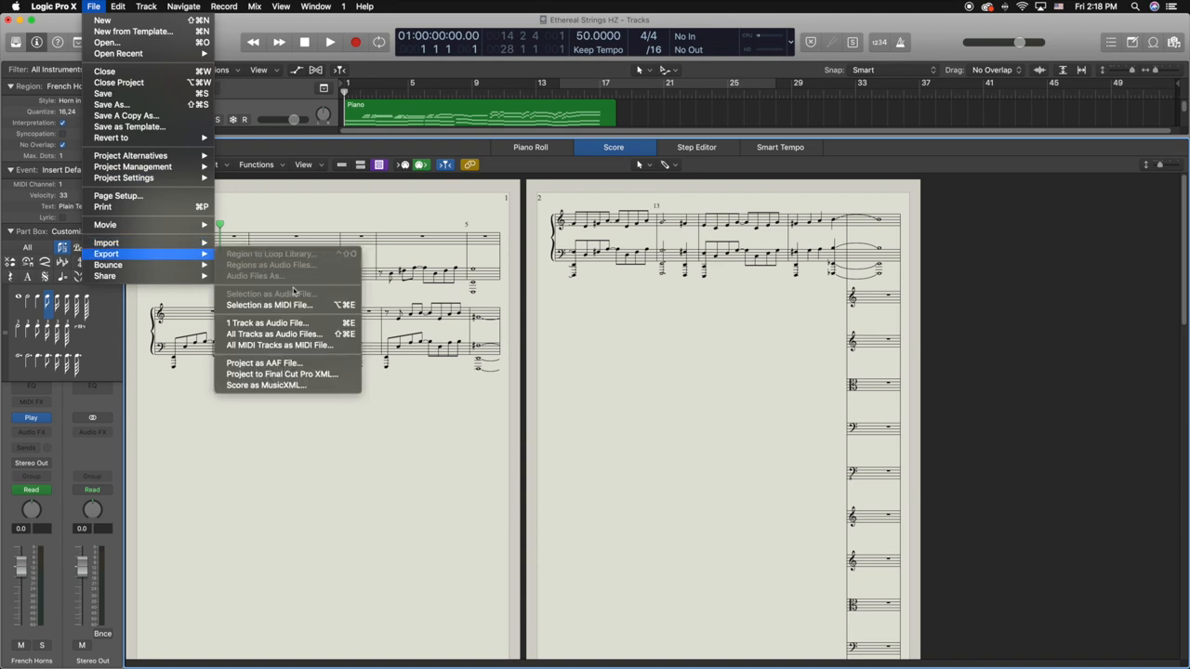
pyautogui.moveTo(264, 385)
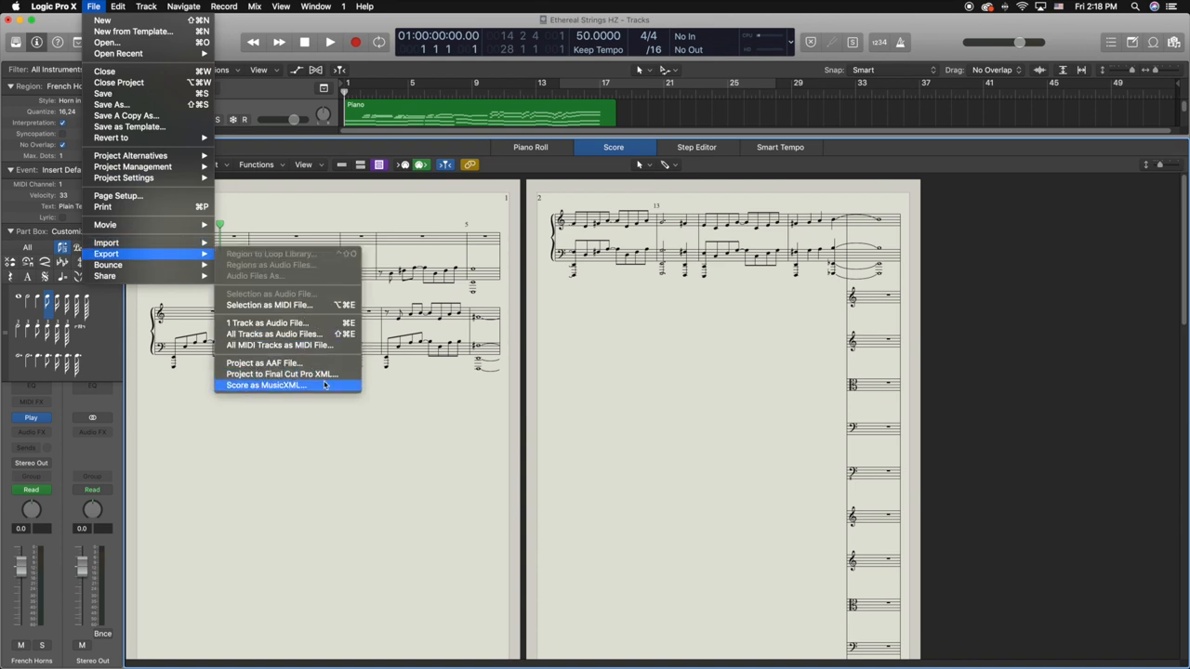
pyautogui.moveTo(334, 389)
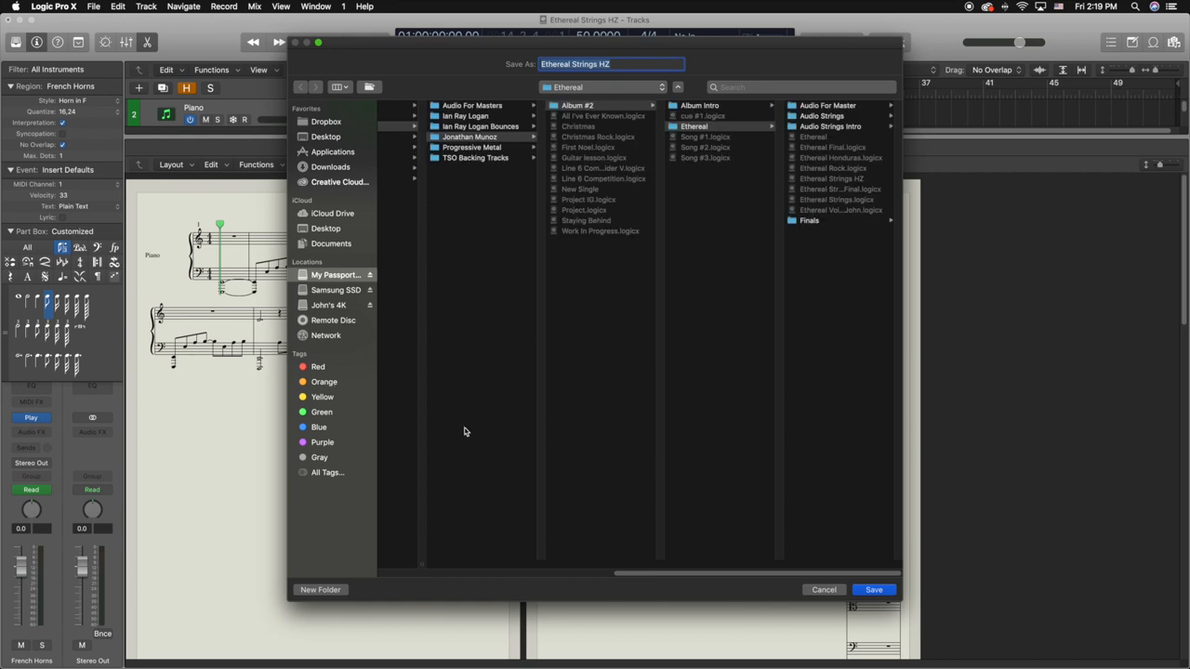
# Save the MusicXML export of the orchestral score to the Desktop.
pyautogui.click(333, 152)
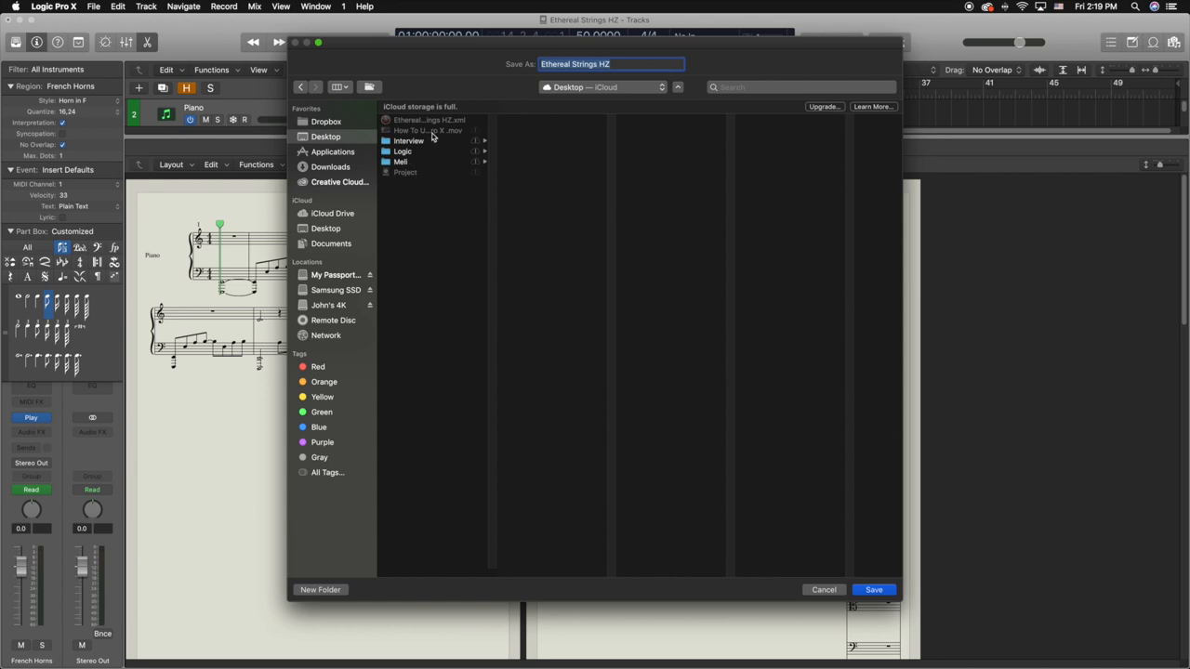
pyautogui.moveTo(465, 127)
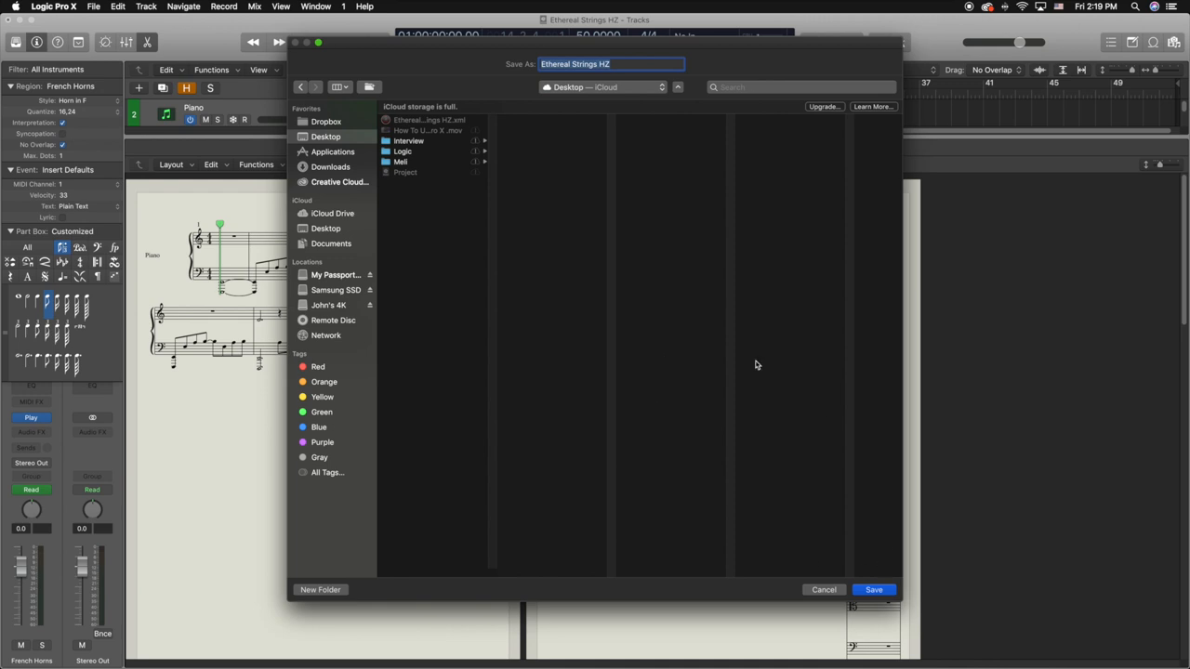
pyautogui.moveTo(445, 131)
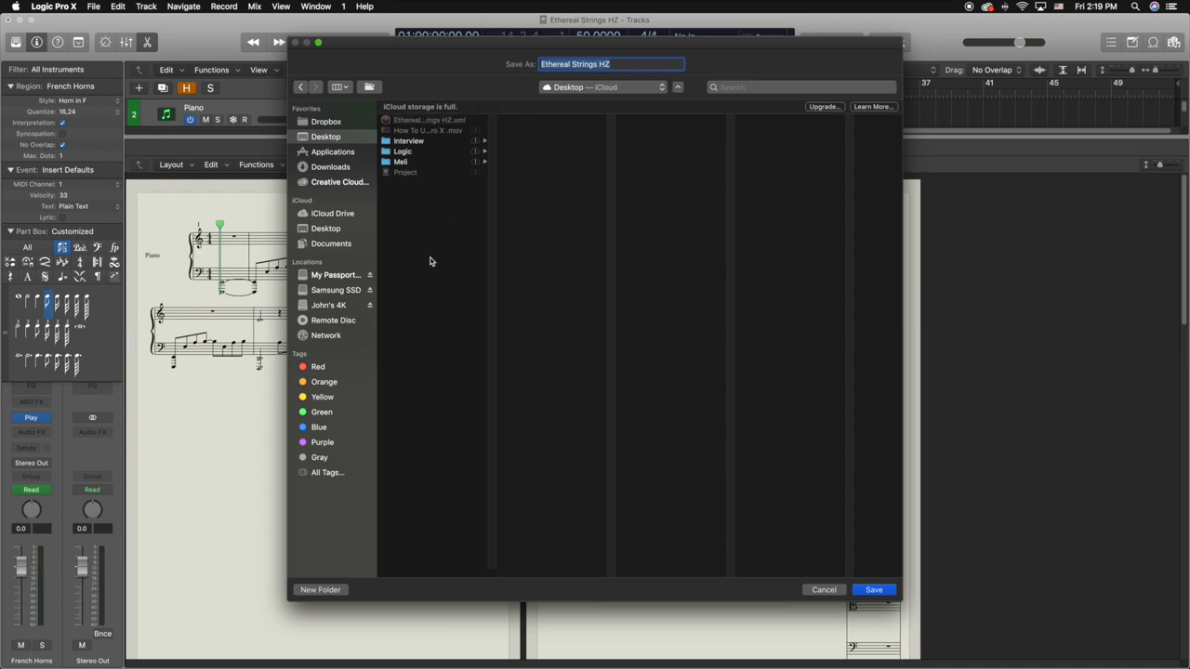
pyautogui.click(874, 590)
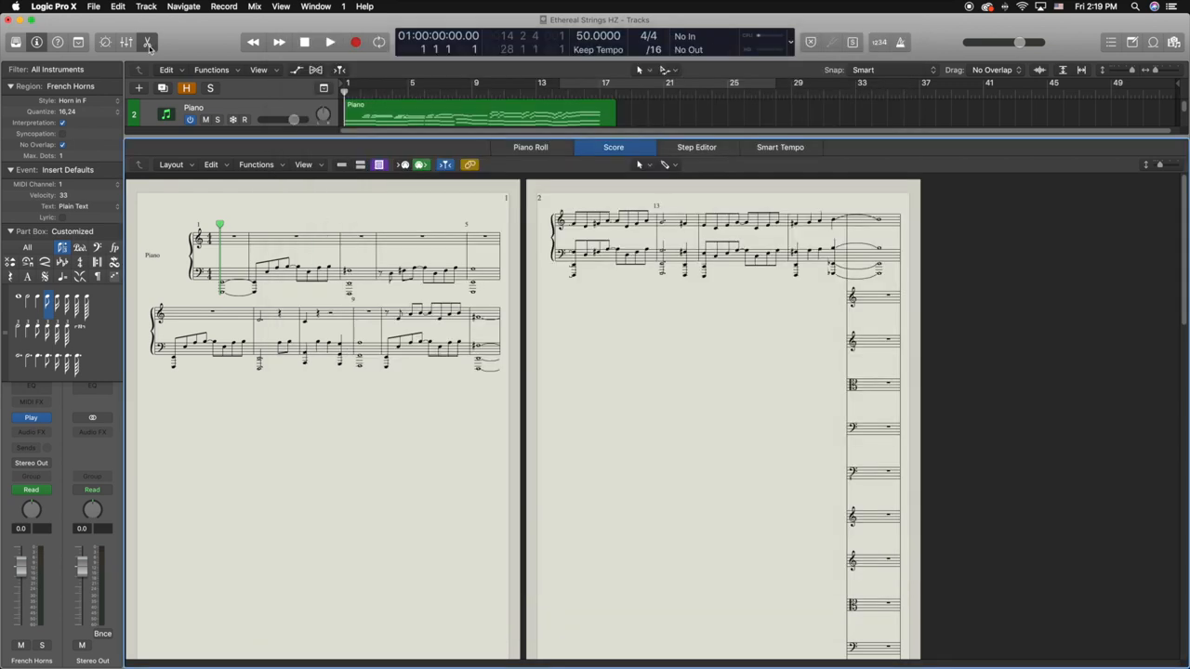